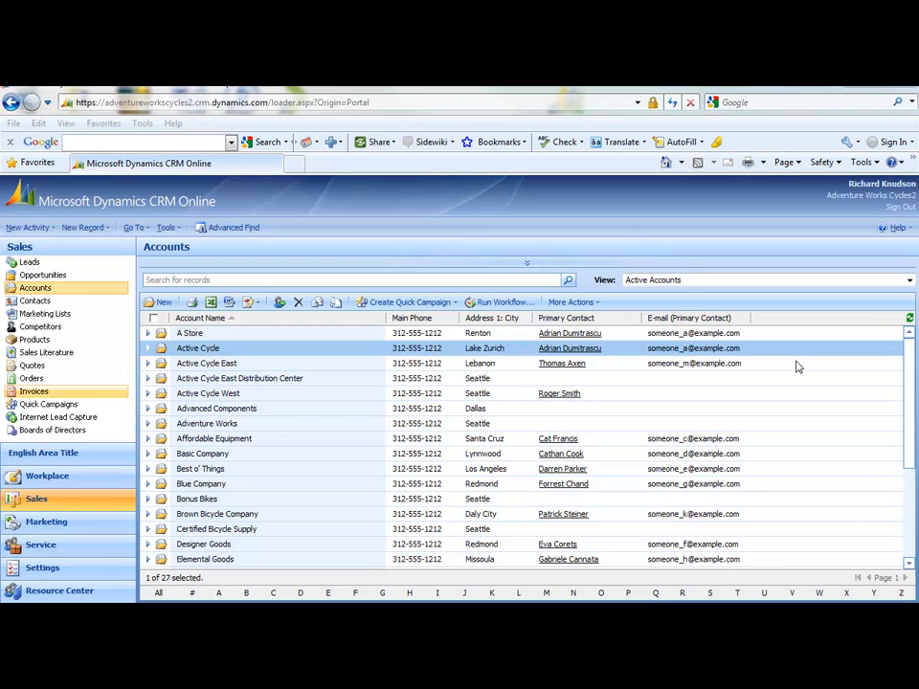
mouse_move(884, 363)
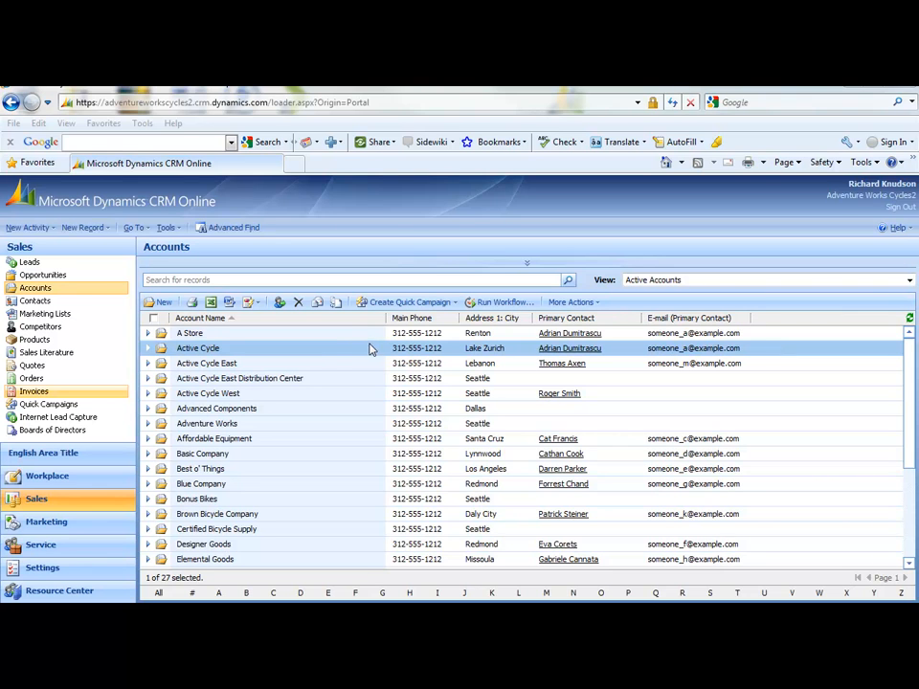
Review the Active Cycle account record and its linked contacts, then return to the accounts list.
double_click(197, 349)
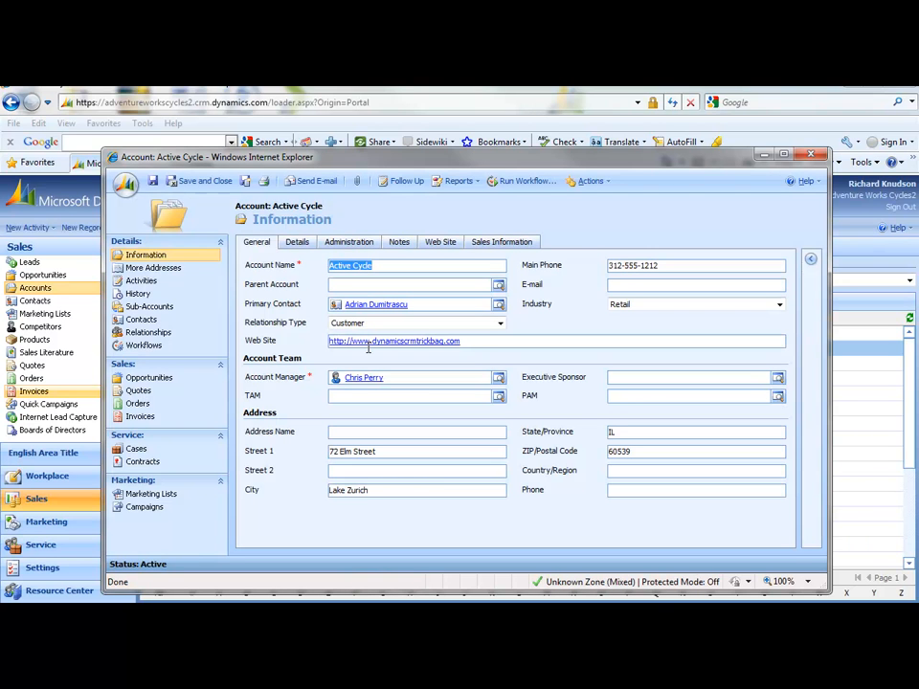
mouse_move(508, 167)
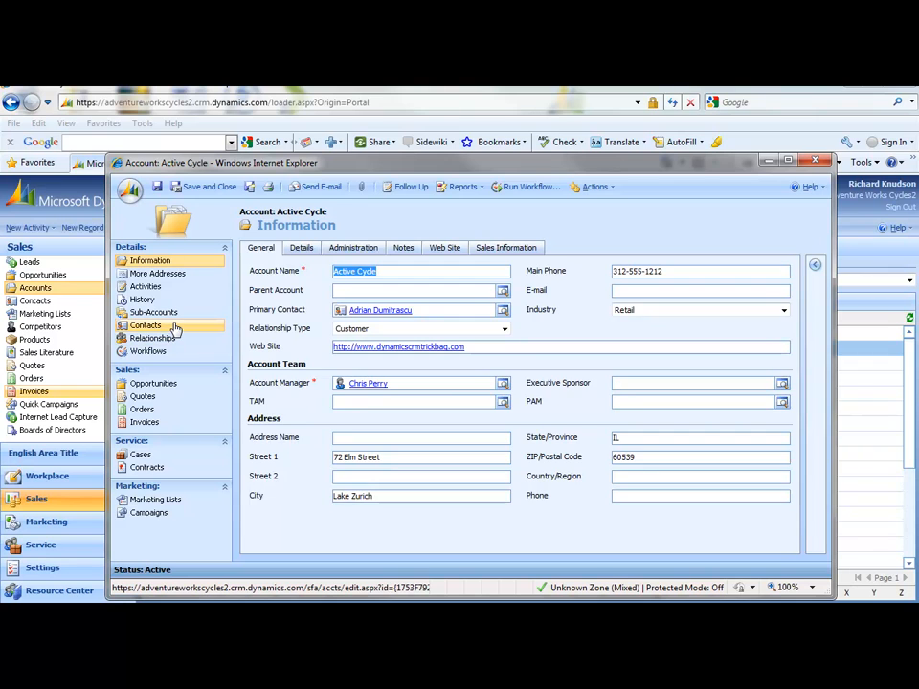
click(146, 325)
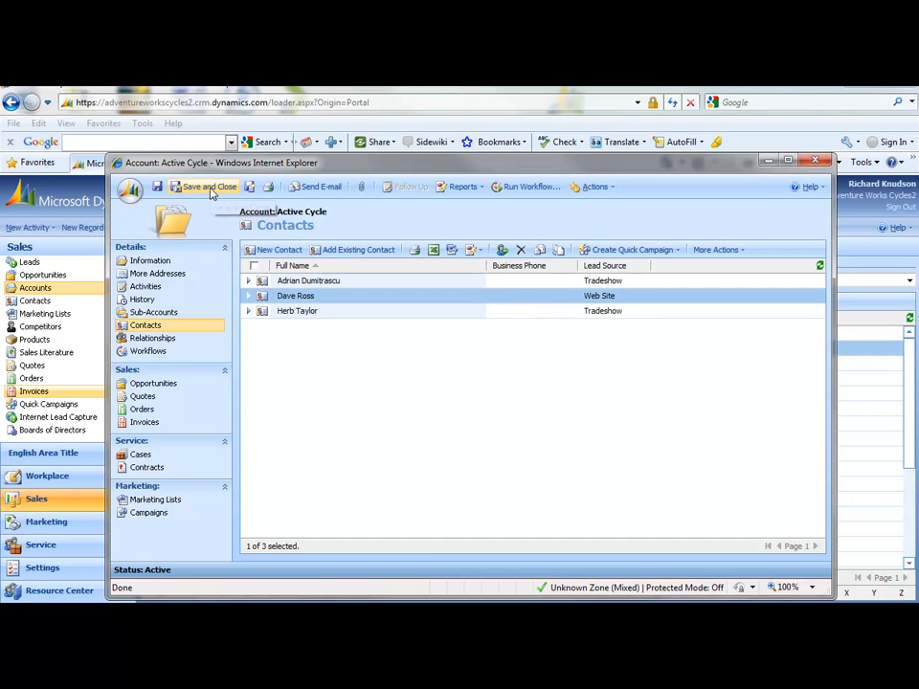
click(201, 188)
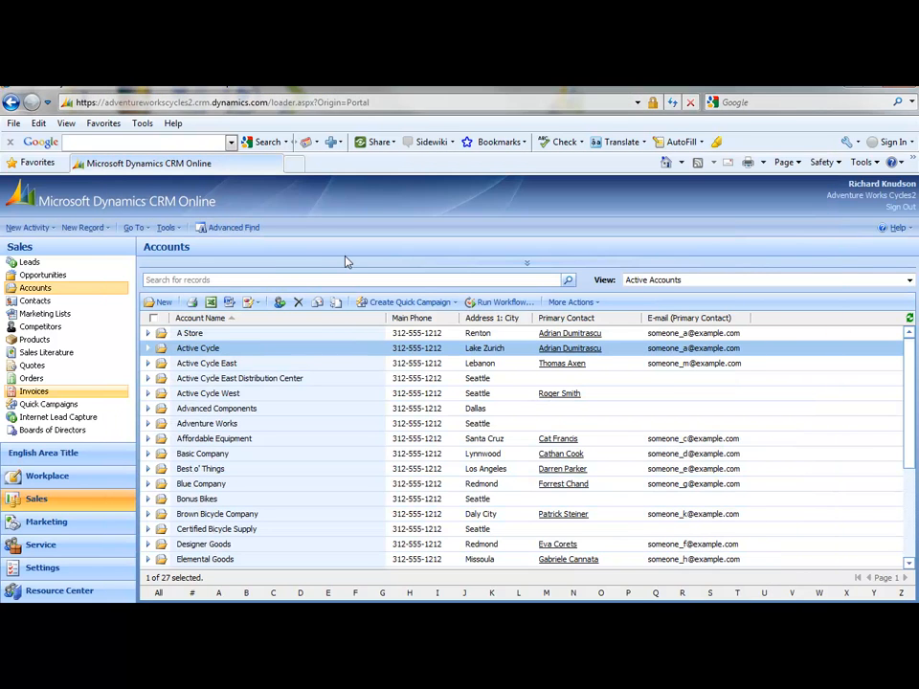
mouse_move(373, 402)
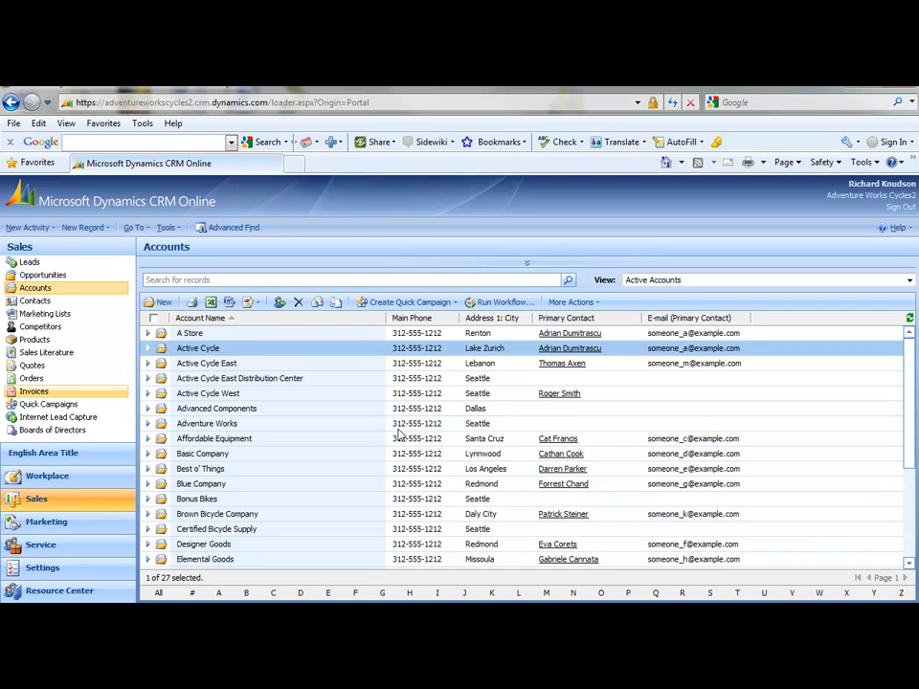
mouse_move(398, 430)
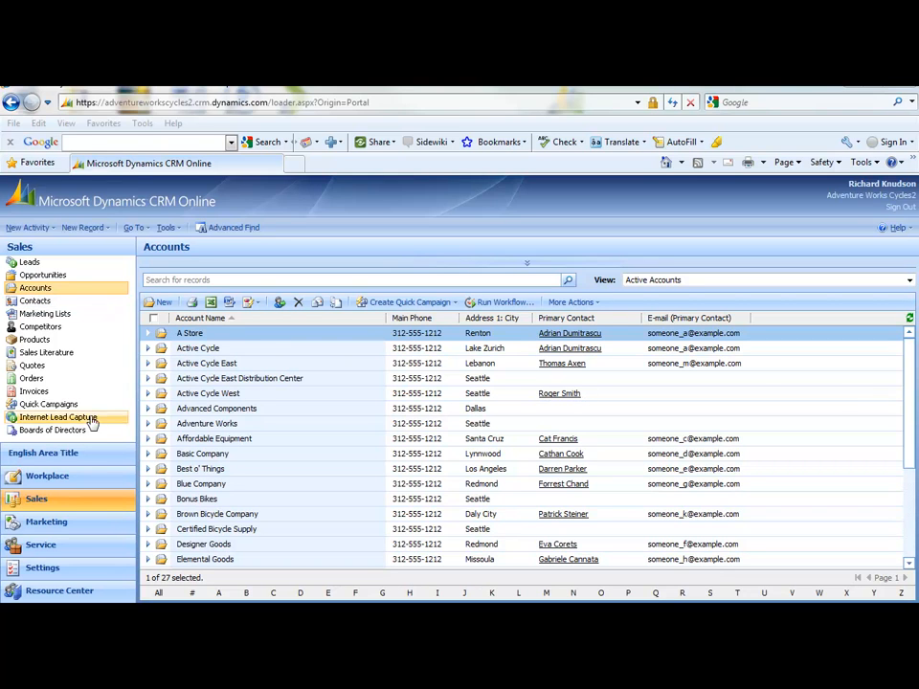
Briefly view the Bike University Board of Regents record, then switch to the Settings area.
click(53, 429)
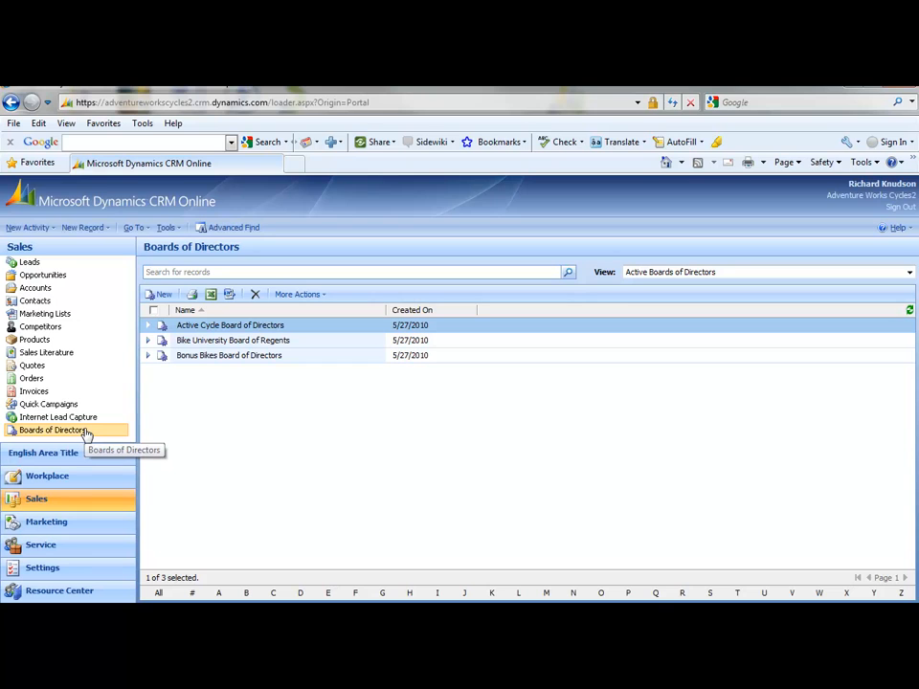
mouse_move(354, 334)
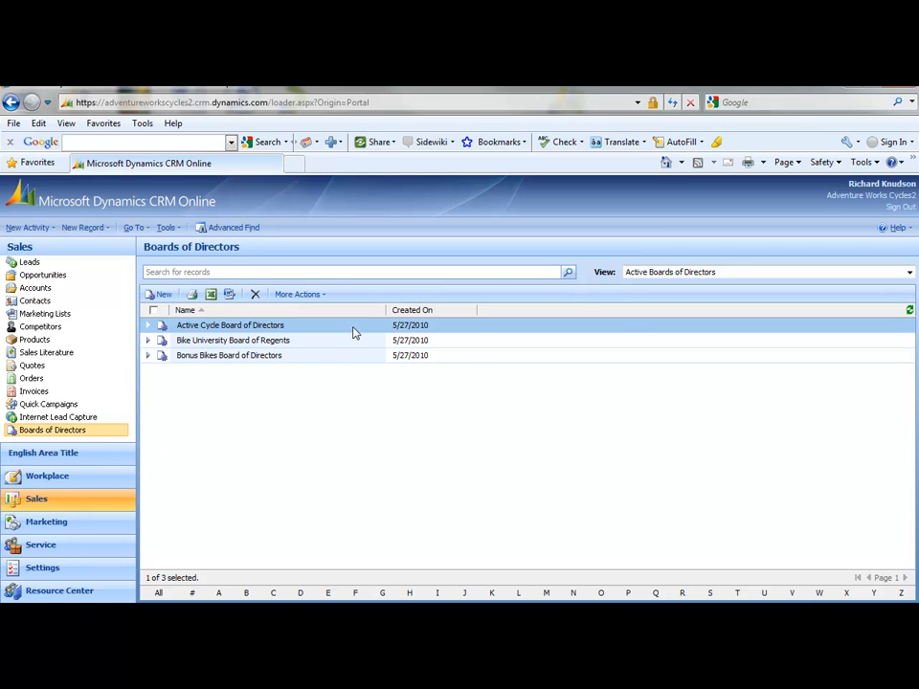
mouse_move(358, 329)
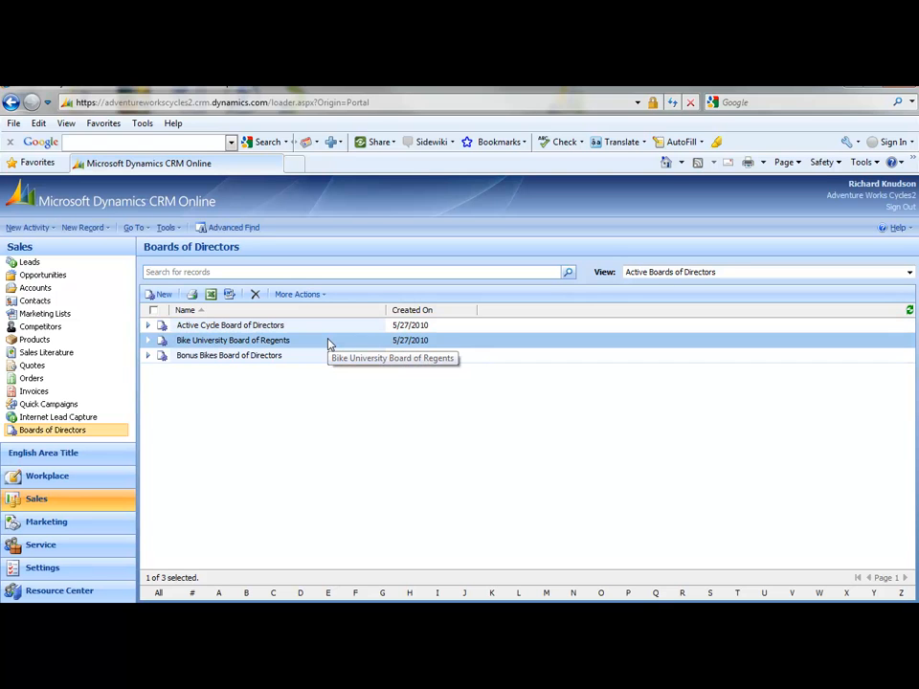
double_click(234, 340)
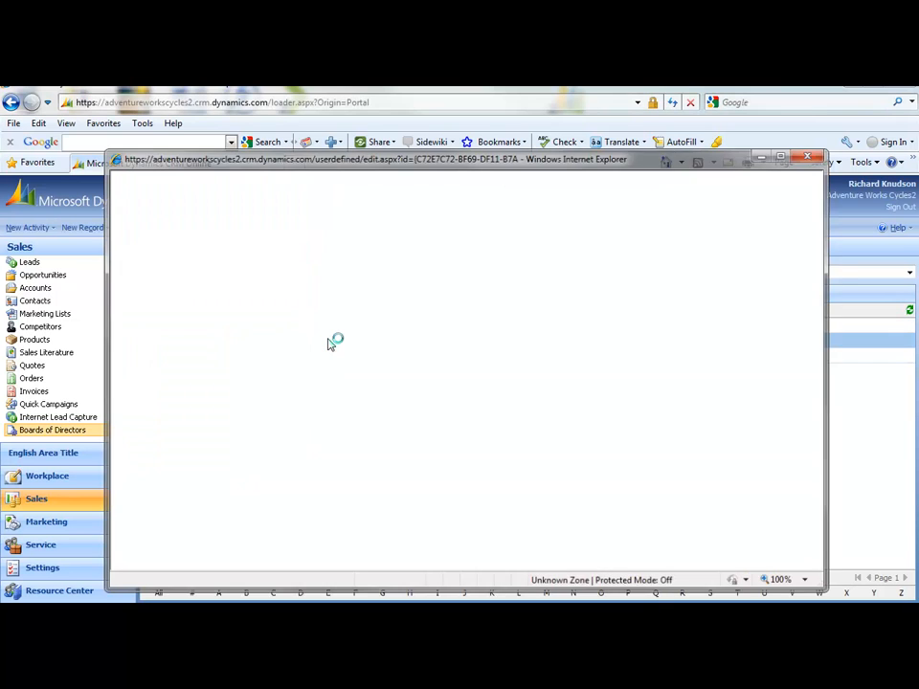
click(51, 429)
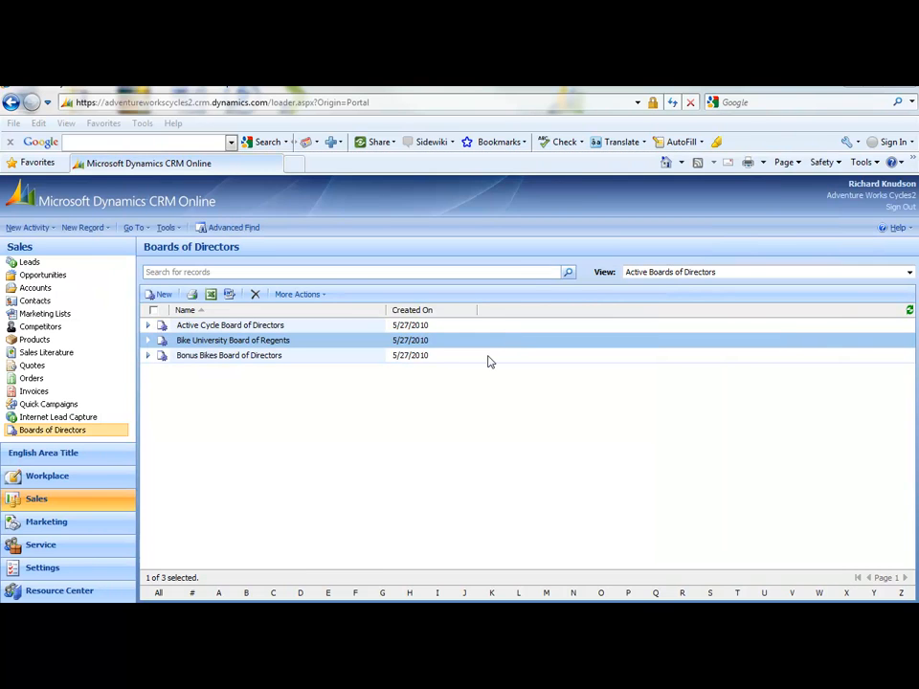
click(42, 567)
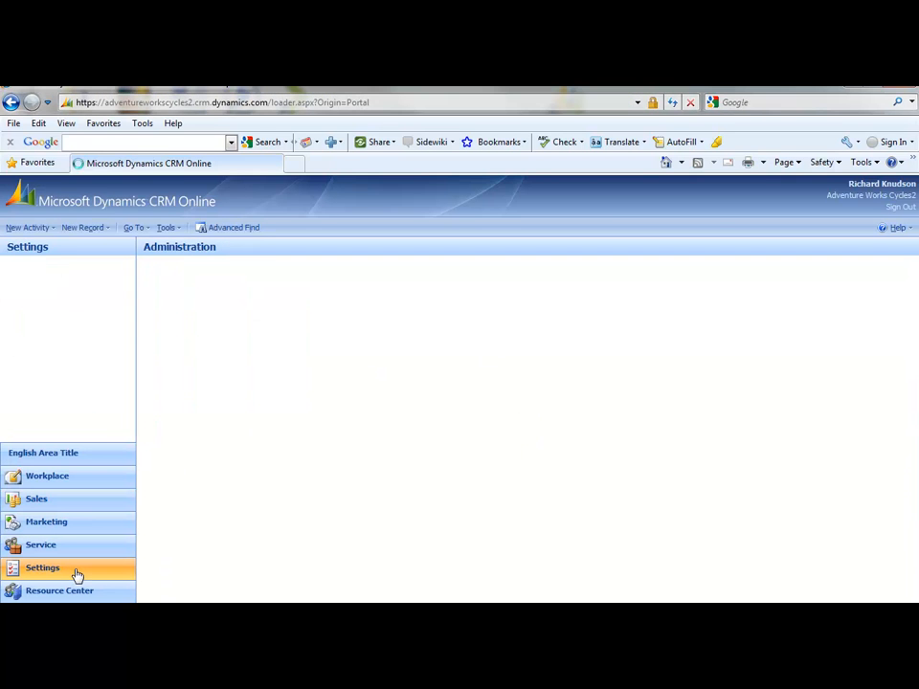
Reach the Customize Entities list via Settings > Customization.
click(42, 567)
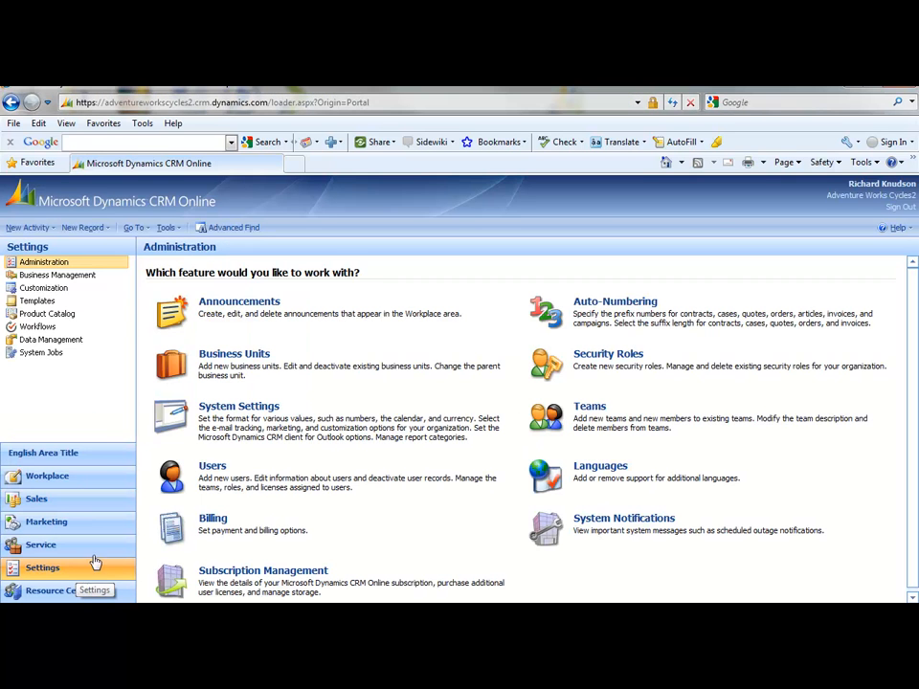
click(42, 287)
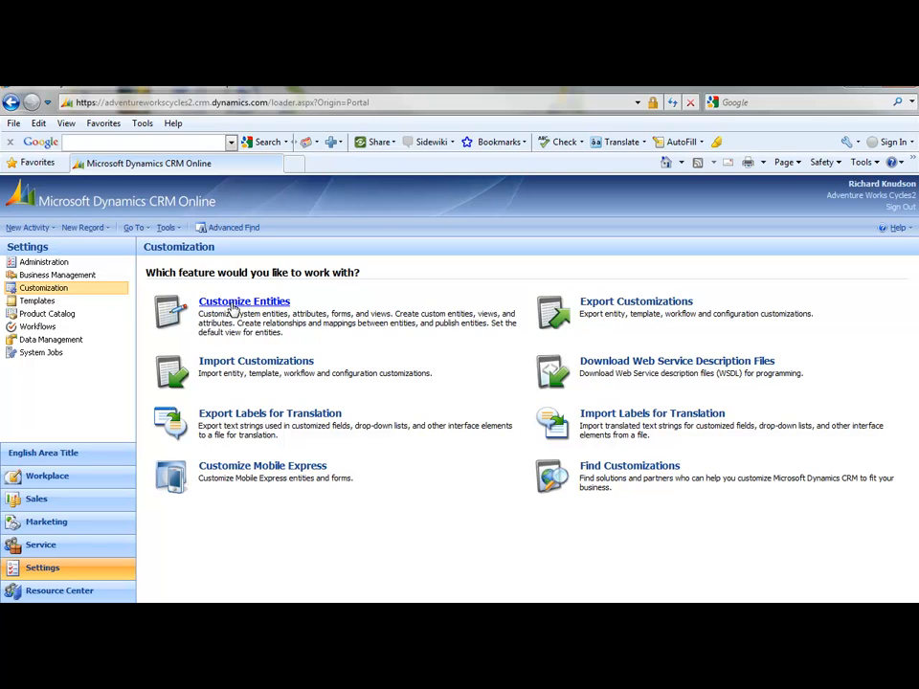
click(243, 300)
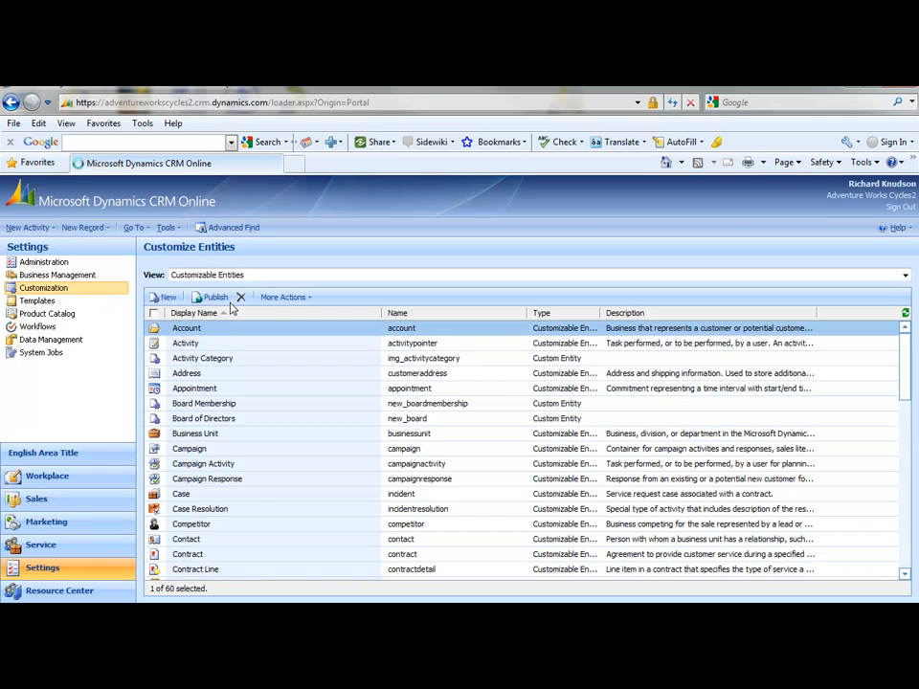
mouse_move(193, 314)
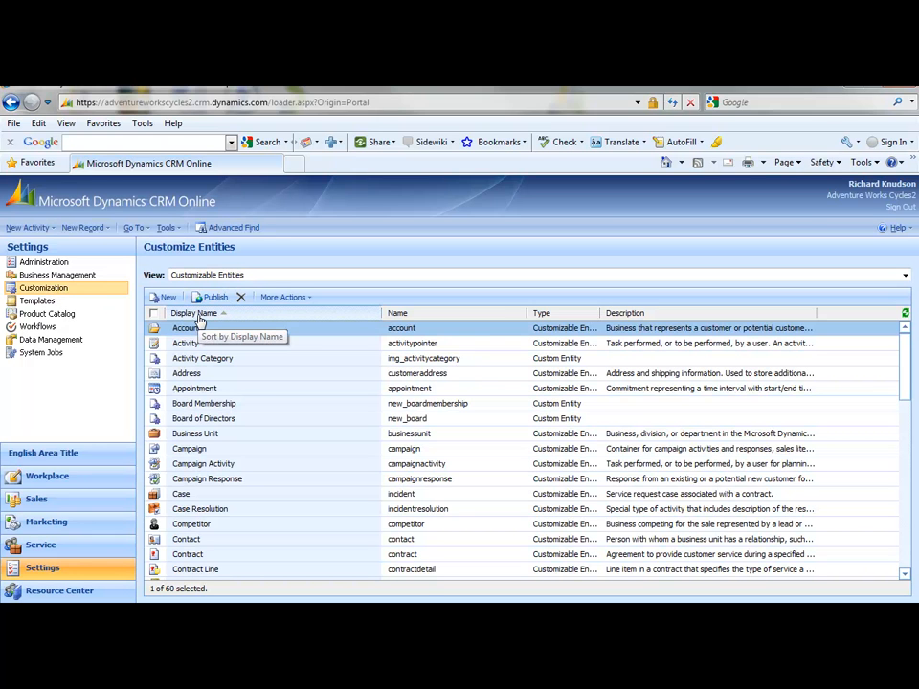
mouse_move(253, 423)
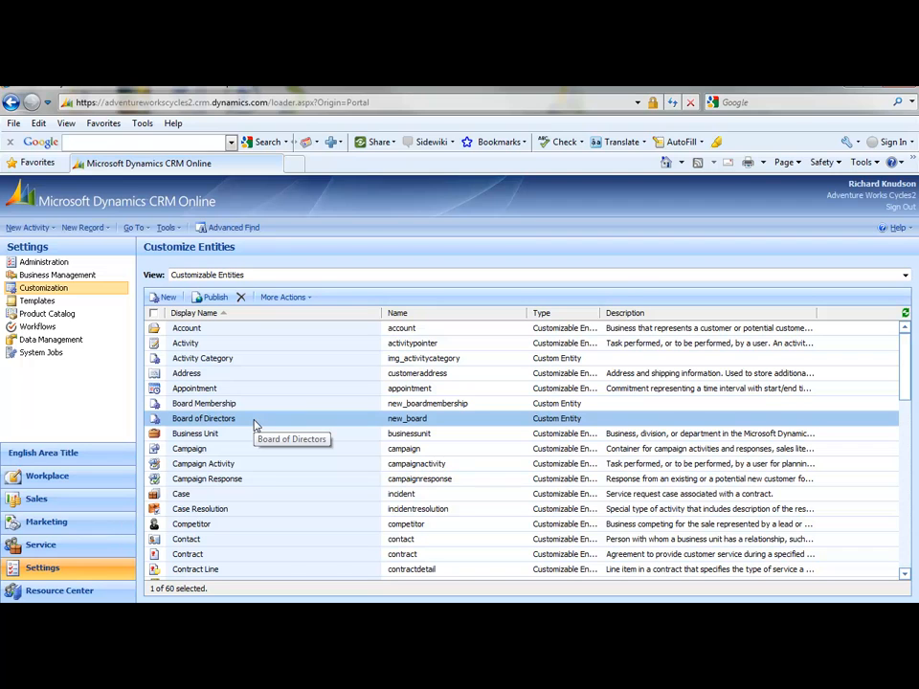
mouse_move(256, 425)
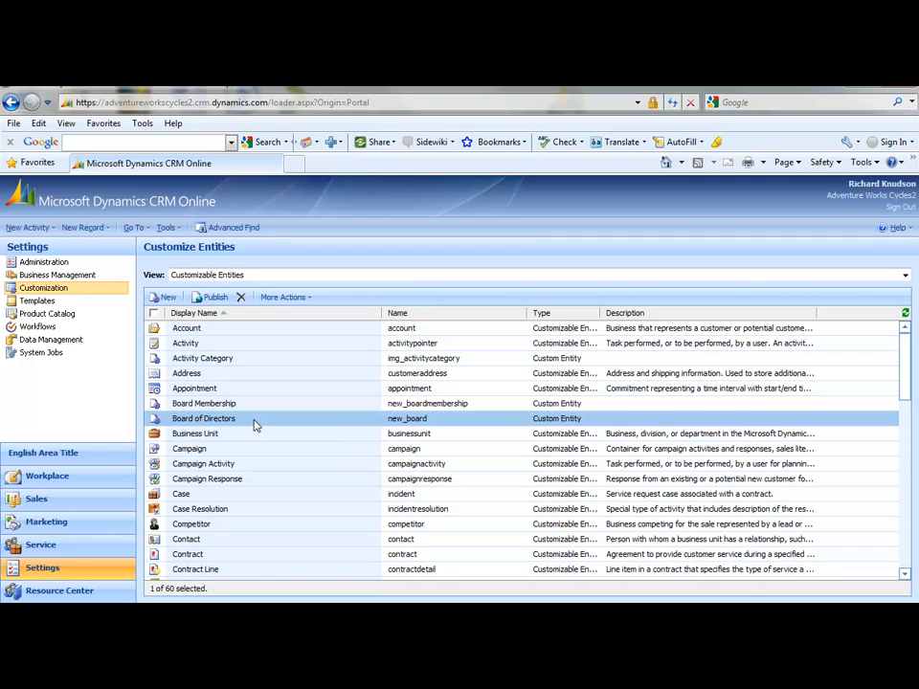
Show the empty N:N Relationships page of the Board of Directors entity.
double_click(203, 417)
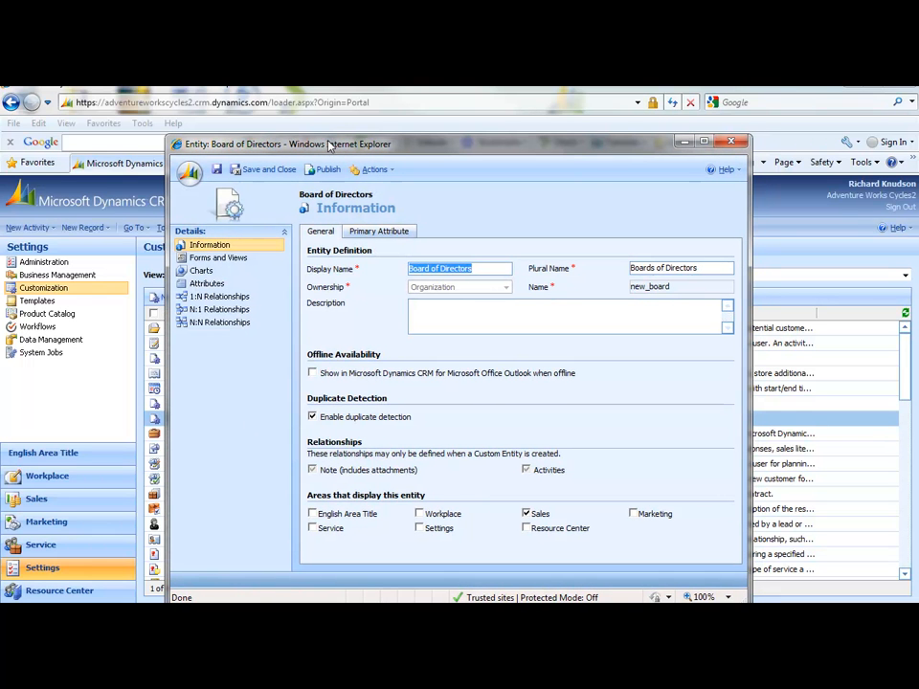
mouse_move(218, 322)
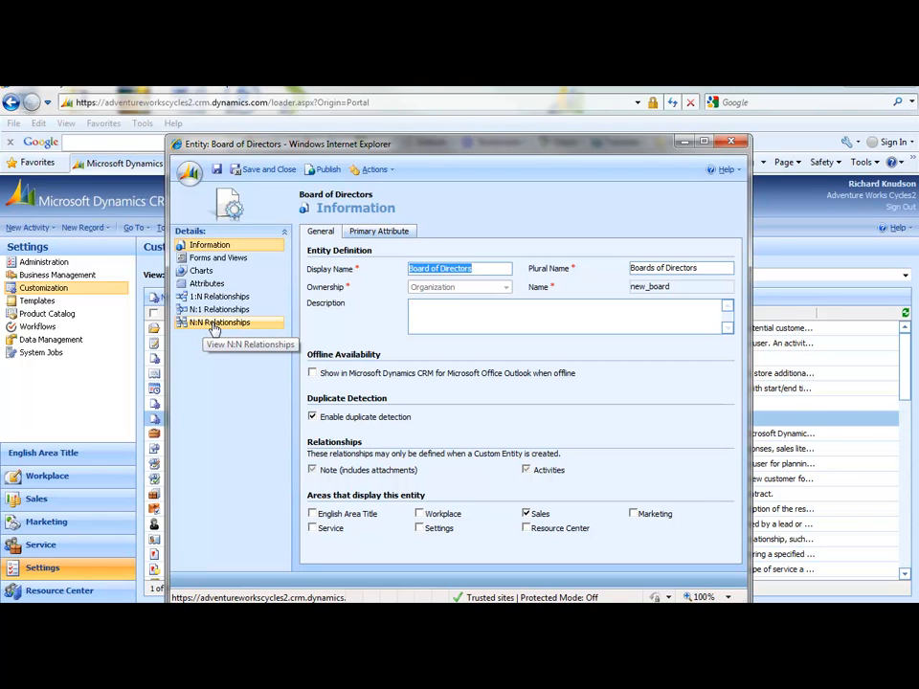
click(219, 322)
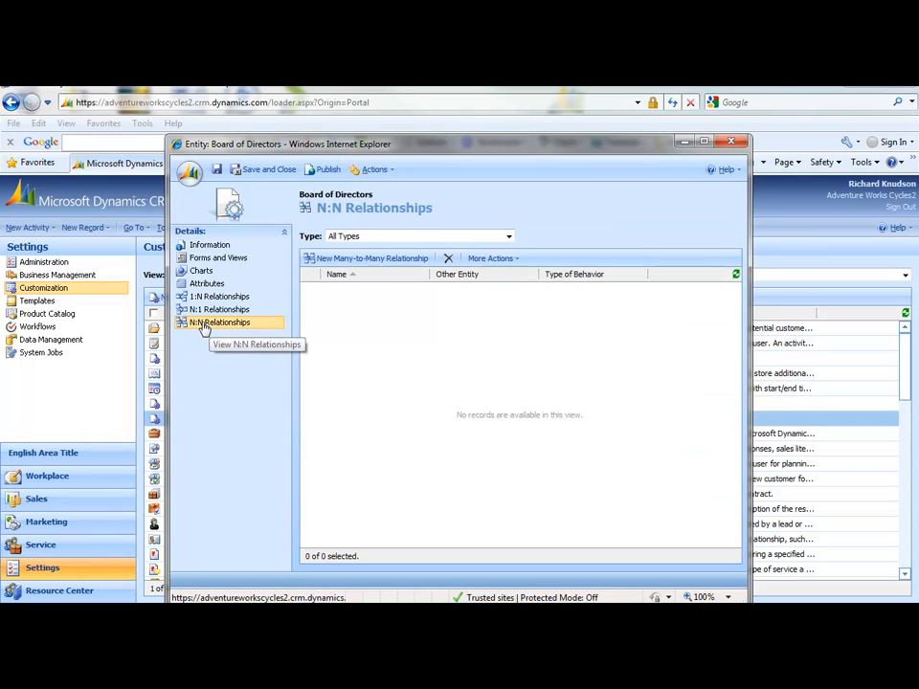
mouse_move(371, 259)
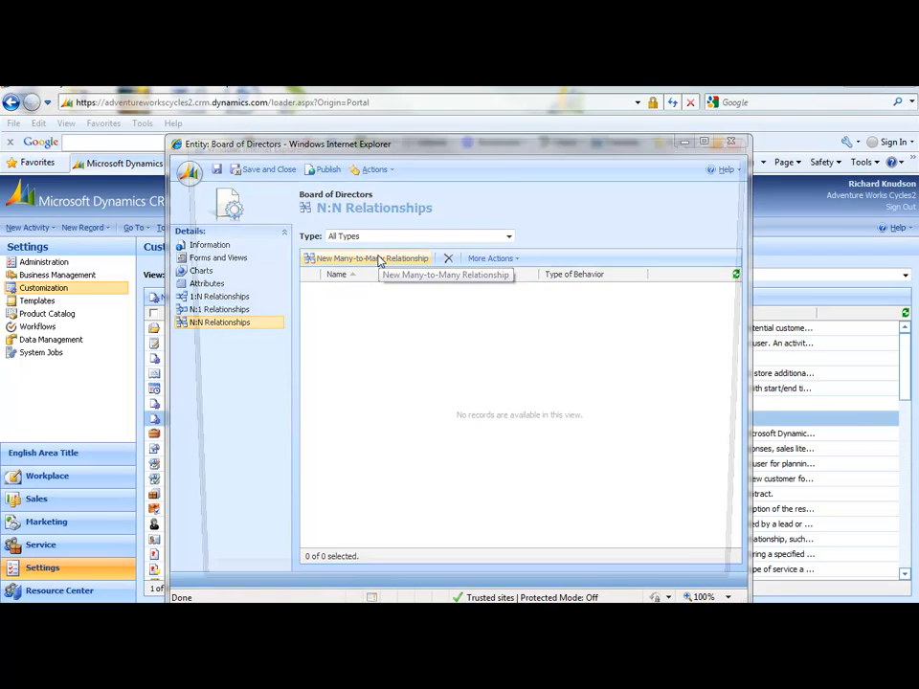
Create a many-to-many relationship to Contact displayed by plural name, named new_board_contact.
click(368, 259)
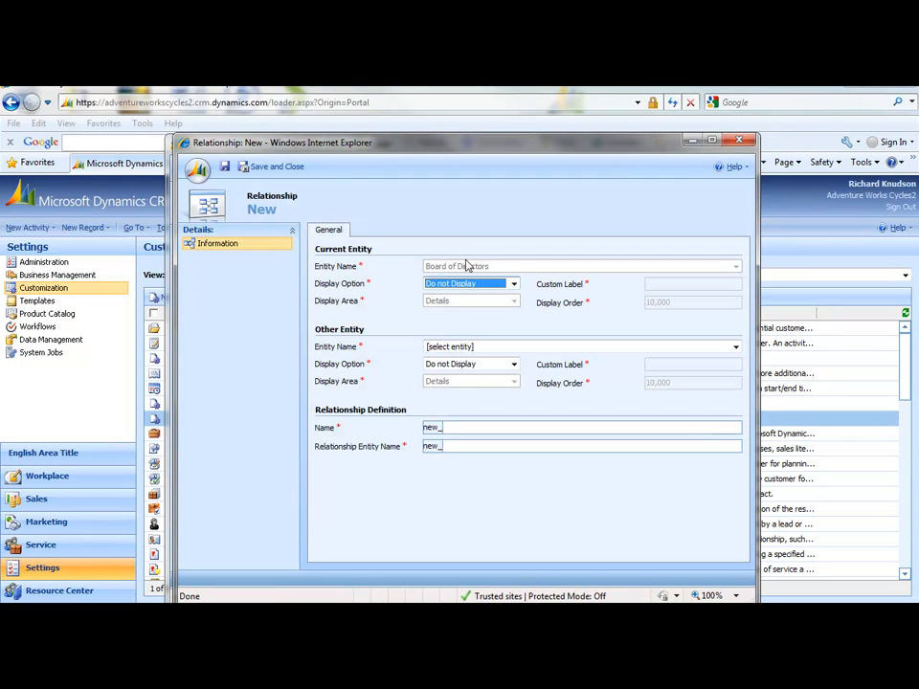
mouse_move(467, 266)
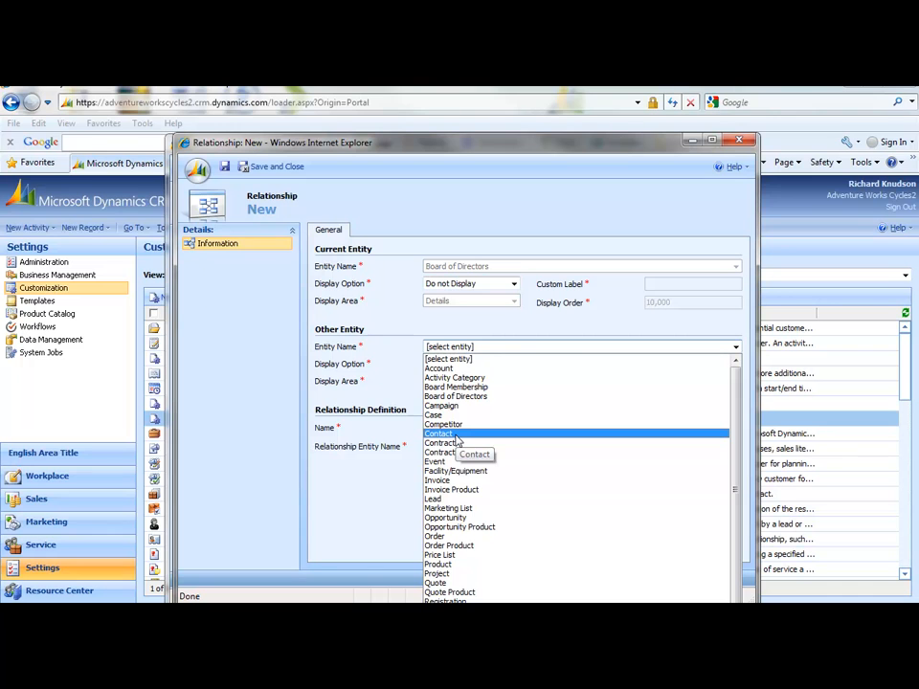
click(438, 432)
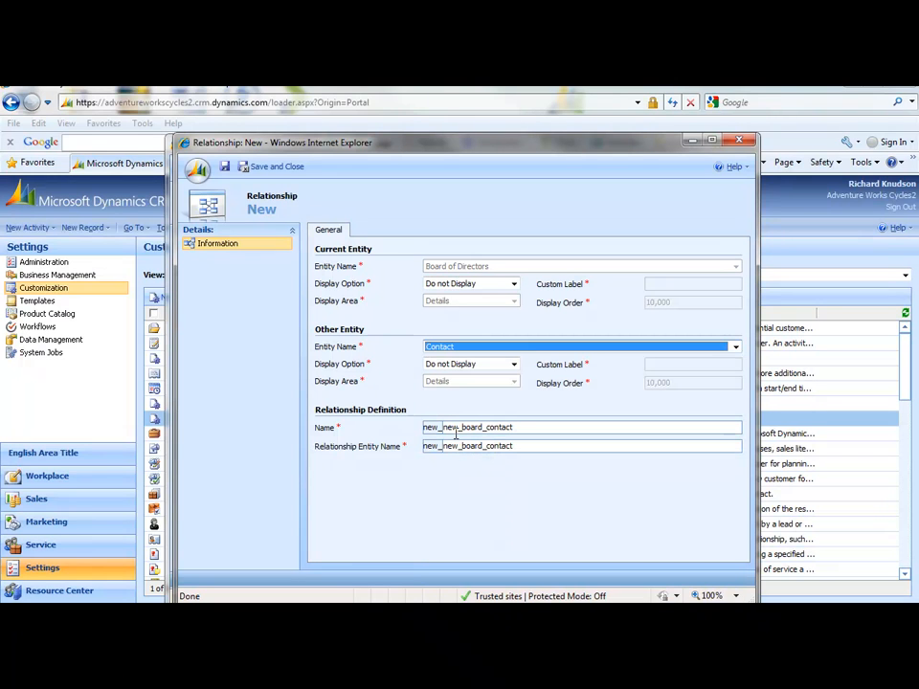
mouse_move(360, 298)
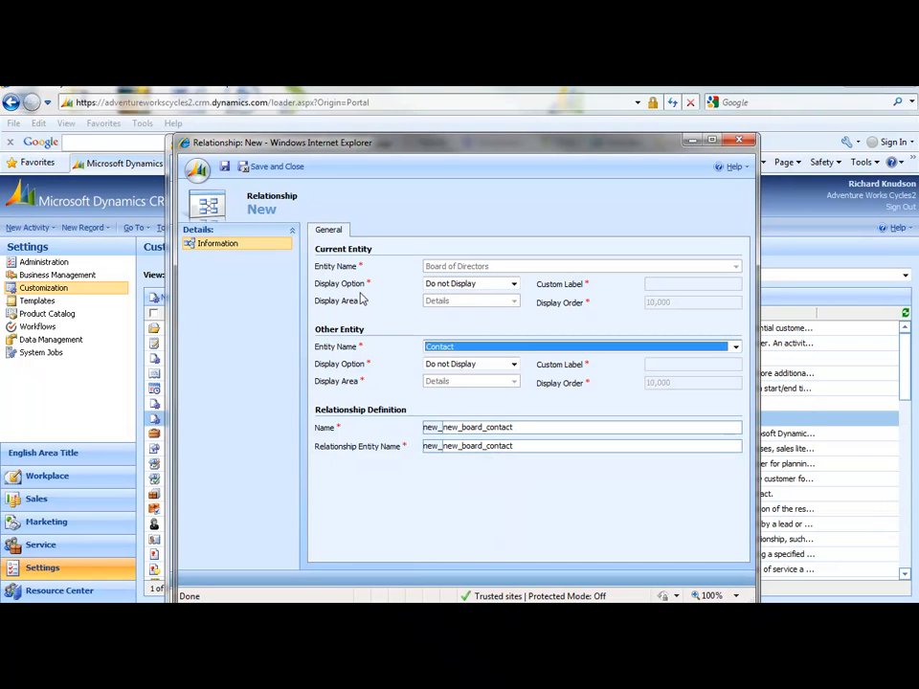
mouse_move(404, 291)
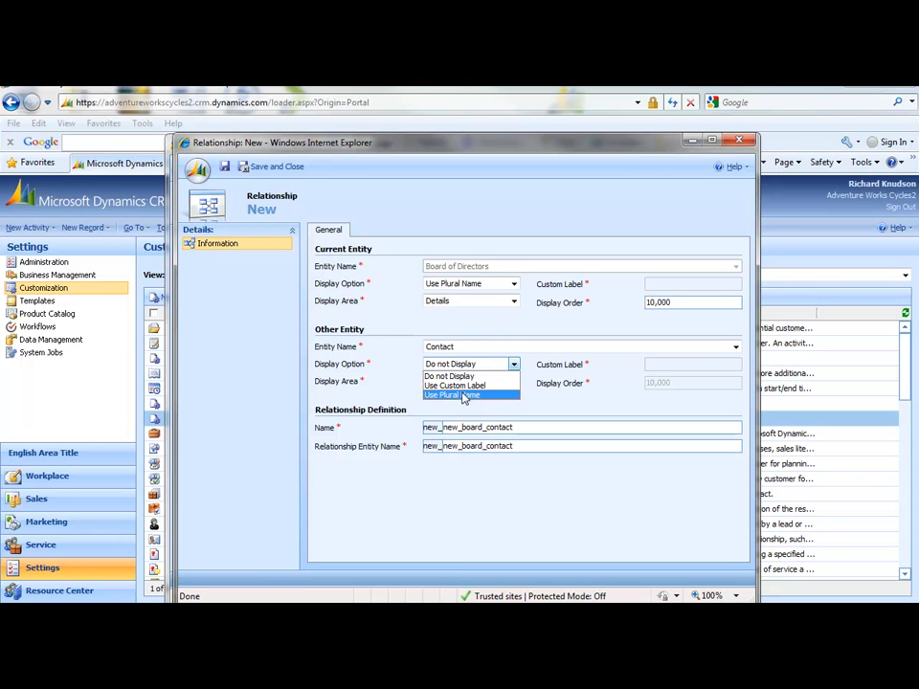
click(453, 395)
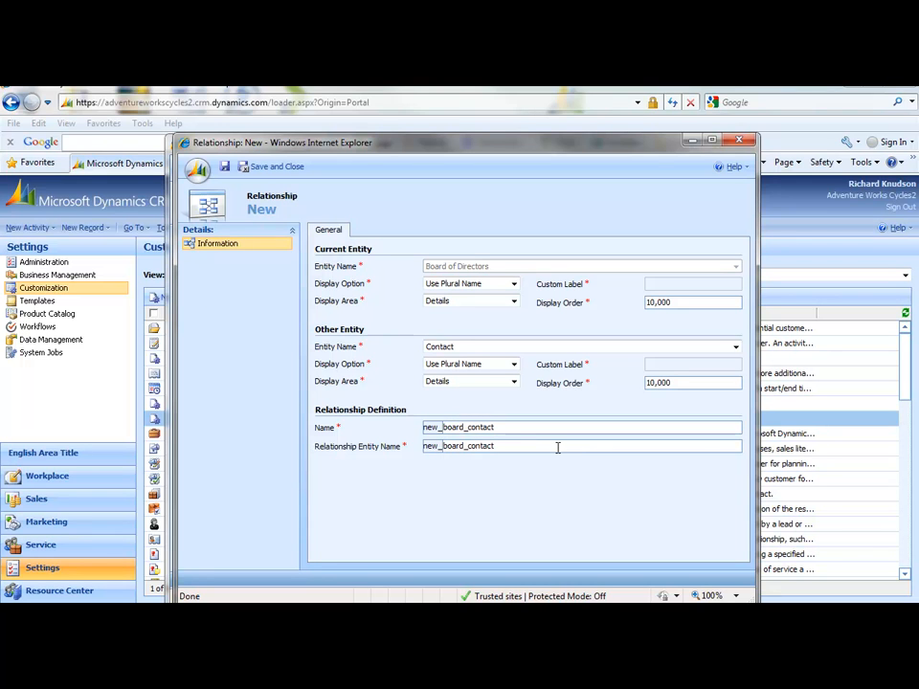
mouse_move(551, 446)
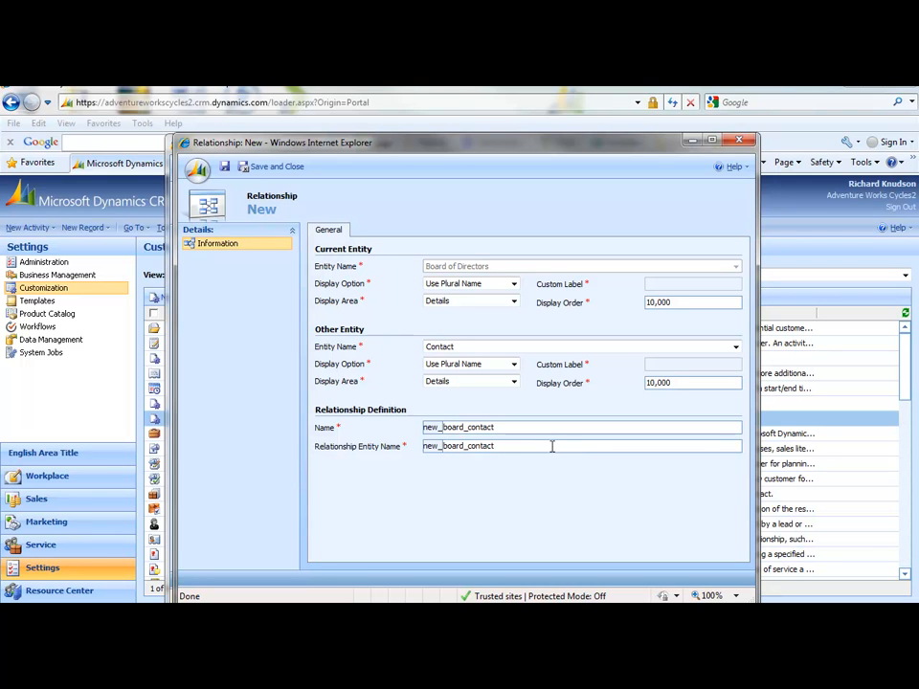
mouse_move(348, 247)
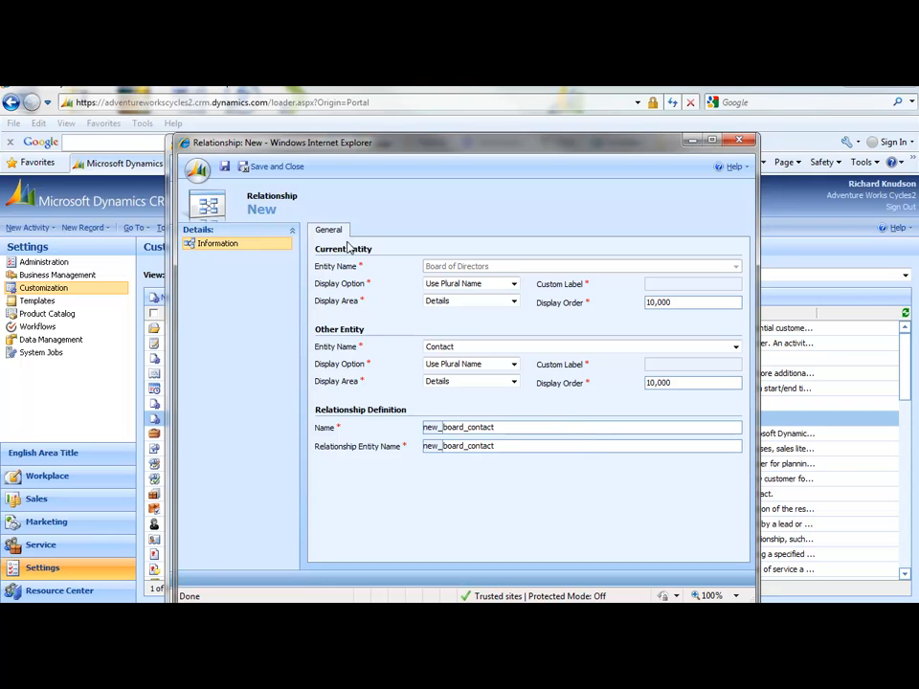
Save the new_board_contact relationship, publish the Board of Directors customizations and close the entity.
click(276, 165)
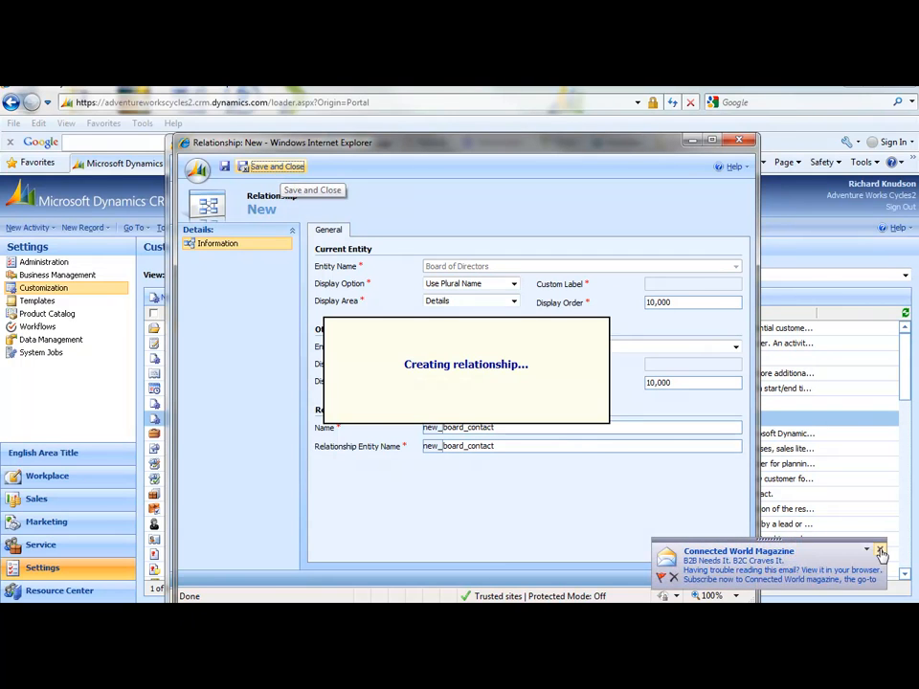
click(276, 165)
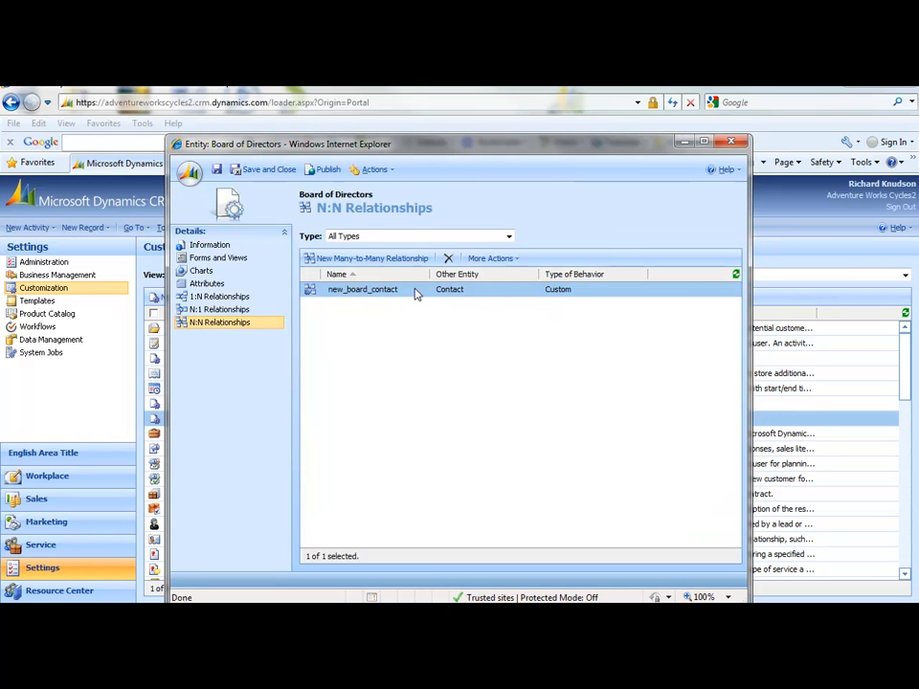
mouse_move(417, 291)
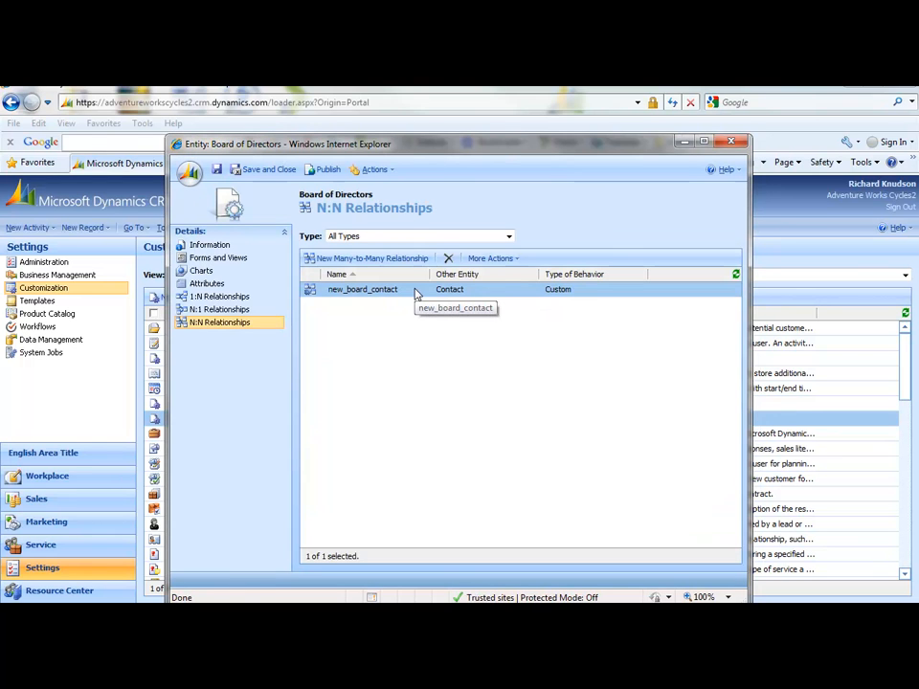
click(329, 169)
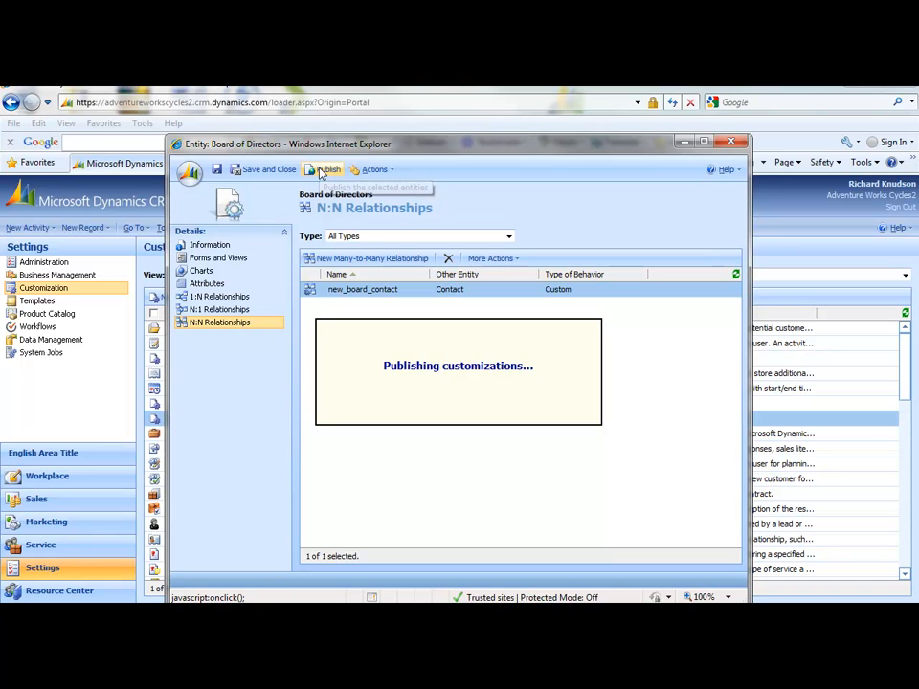
click(329, 168)
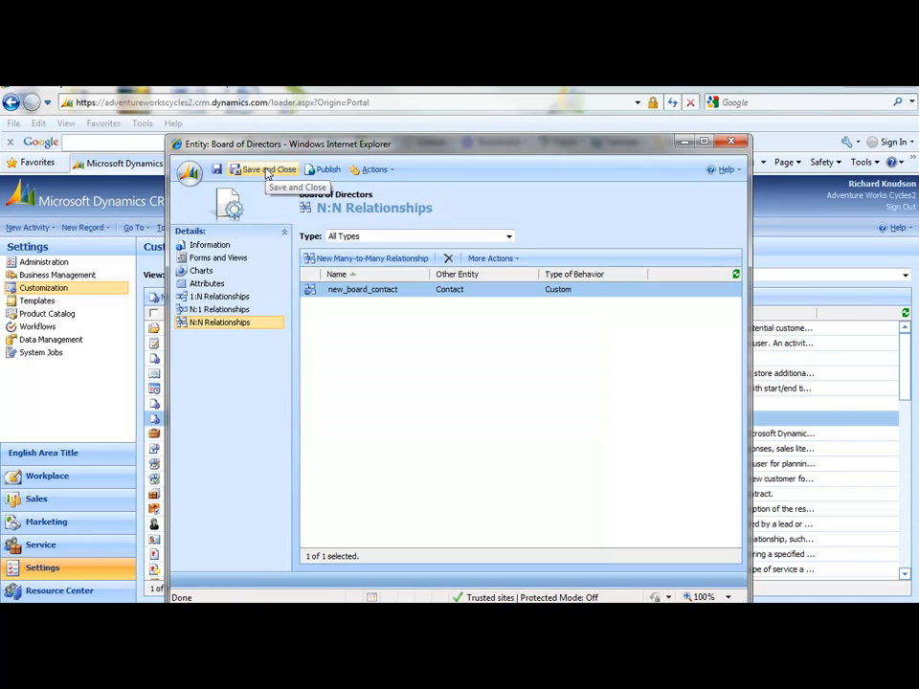
click(260, 168)
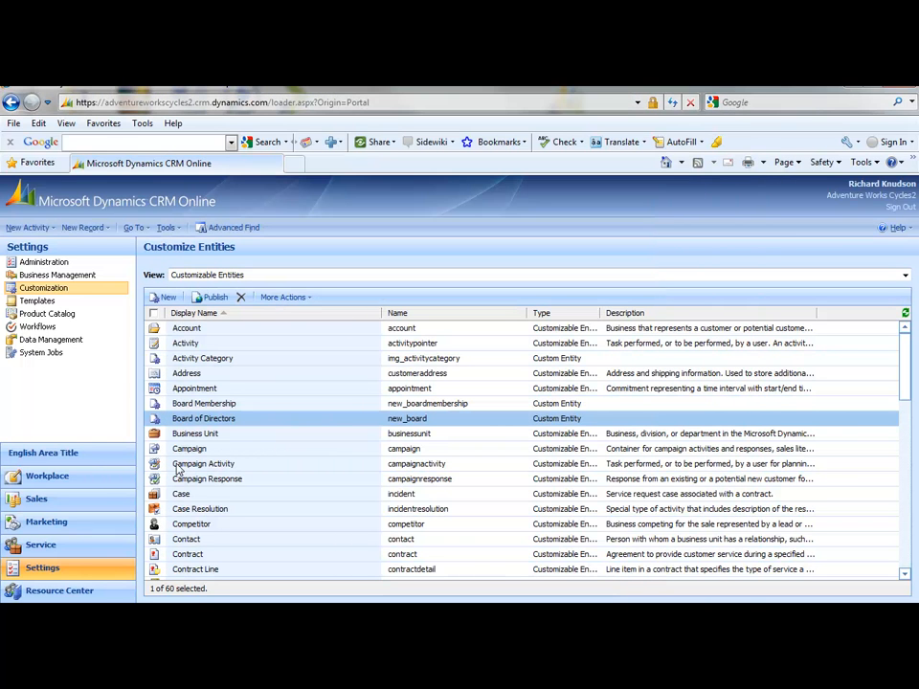
View the contacts linked to the Bonus Bikes Board of Directors record.
click(36, 498)
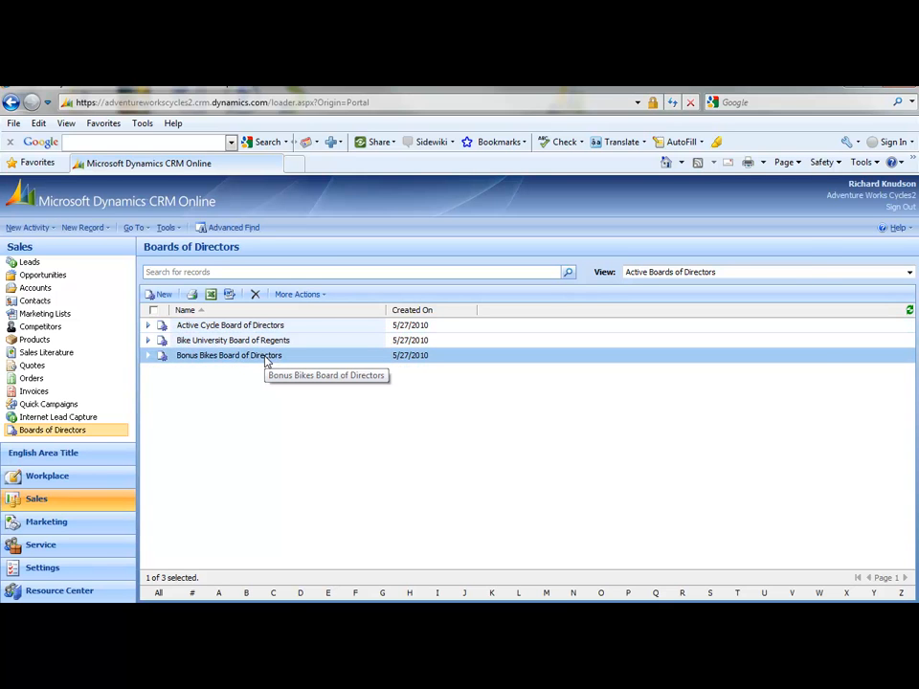
double_click(230, 354)
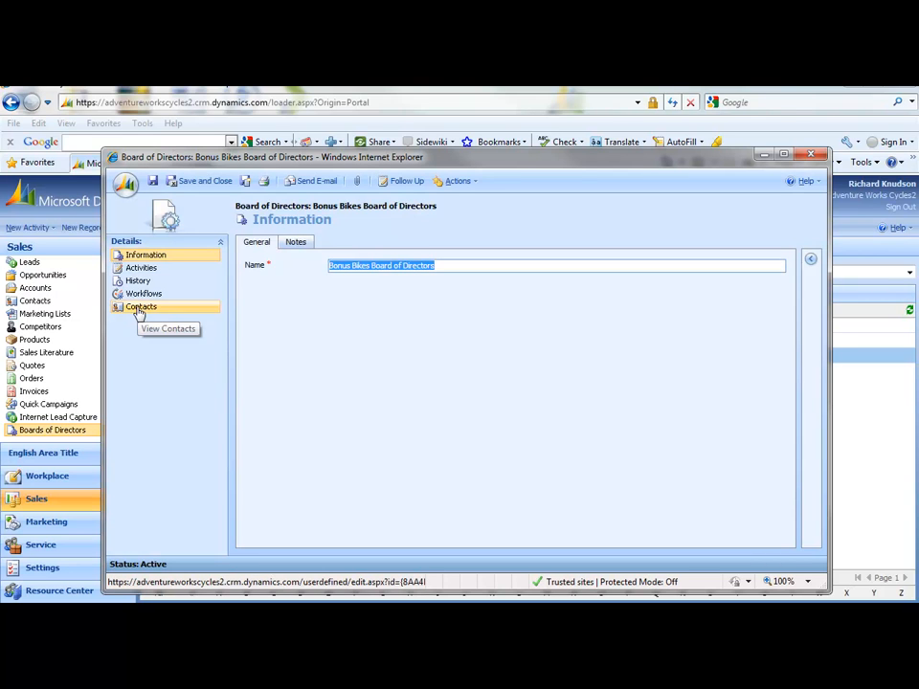
click(141, 306)
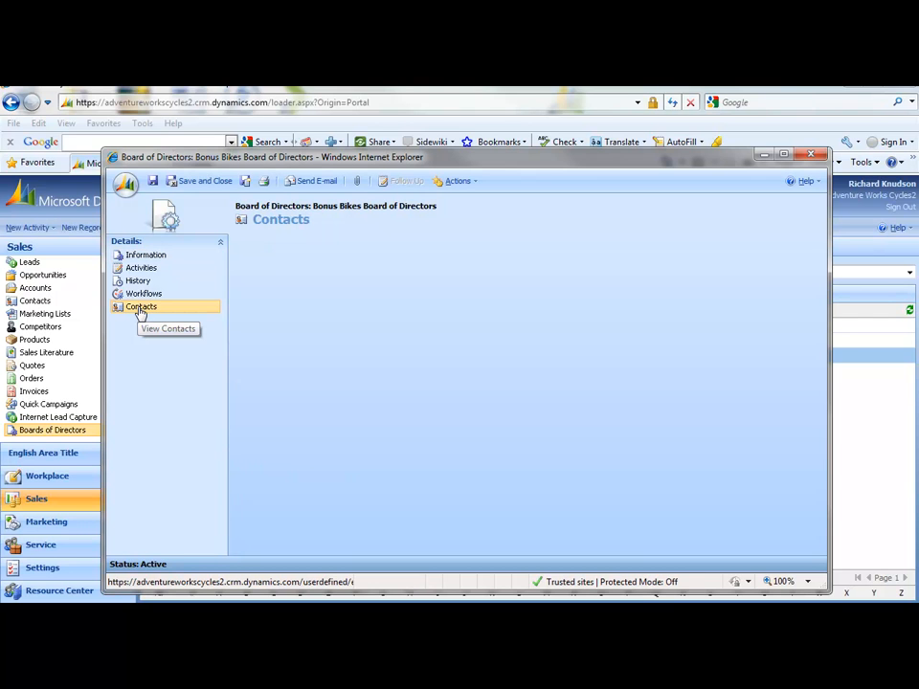
click(142, 306)
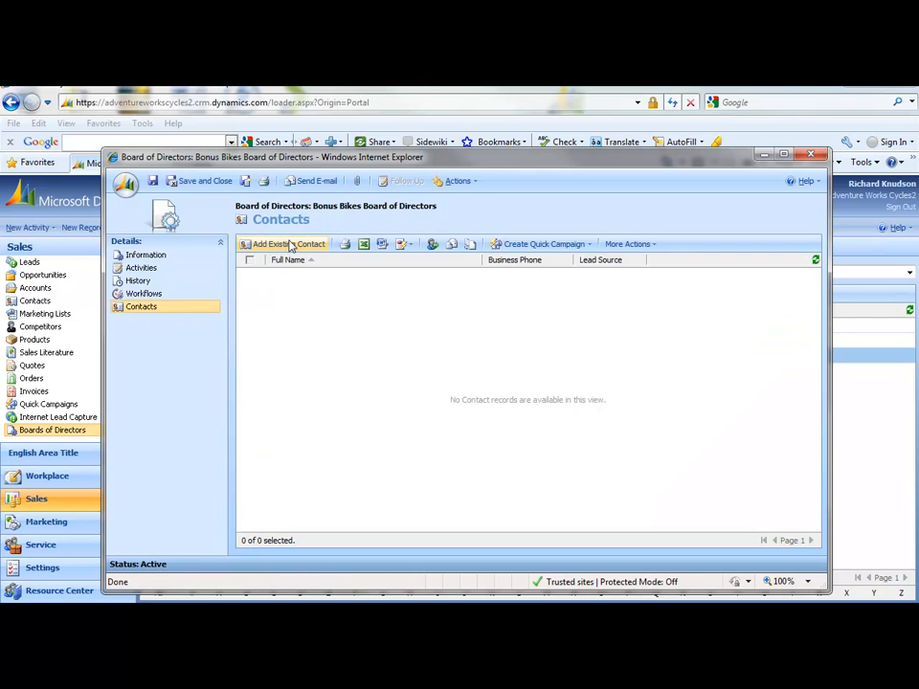
Add six existing contacts to the board and close the record.
click(276, 245)
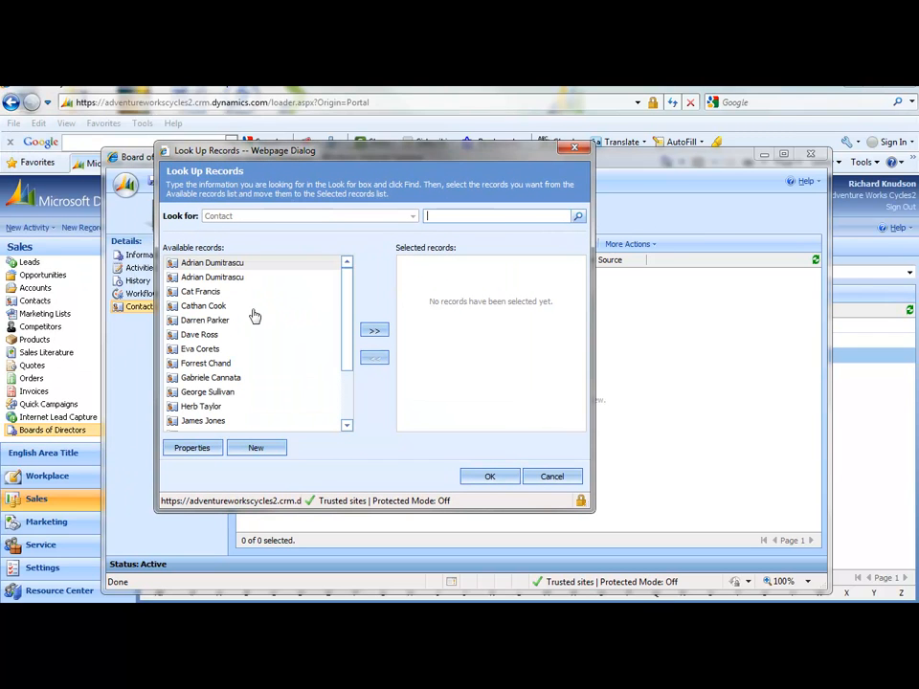
click(199, 291)
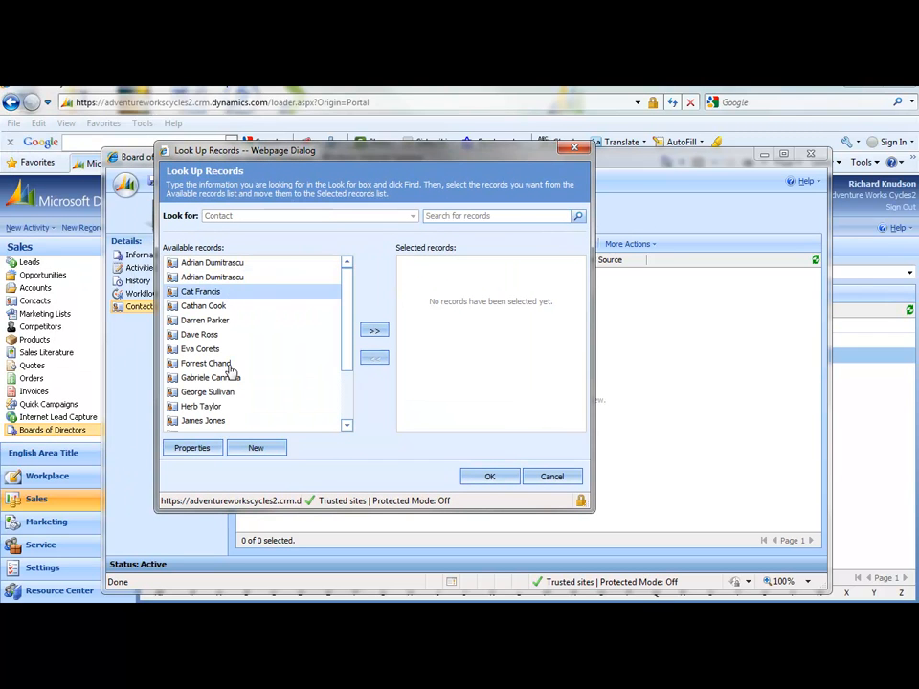
click(376, 329)
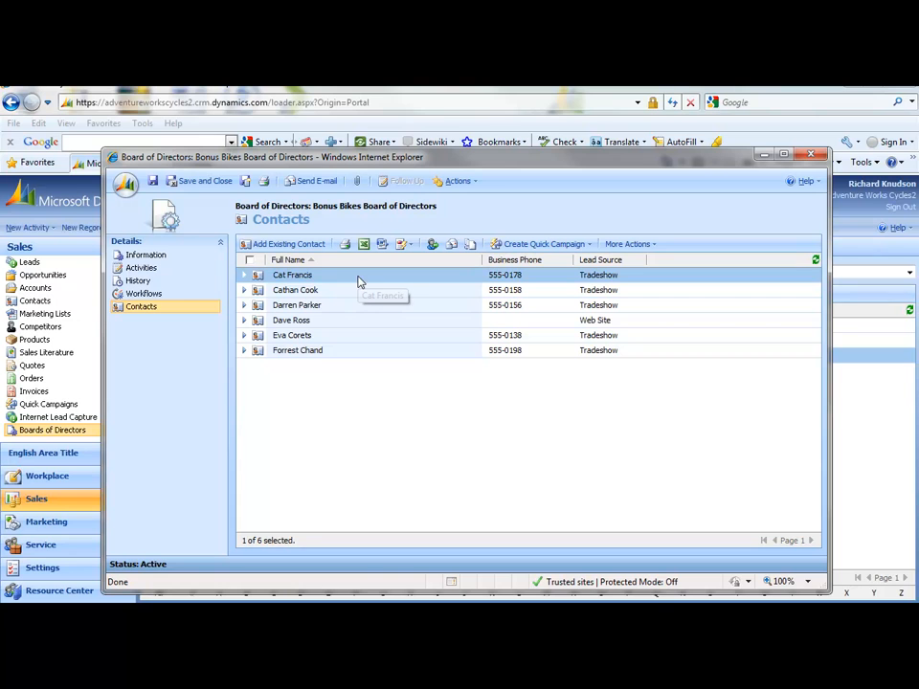
mouse_move(254, 216)
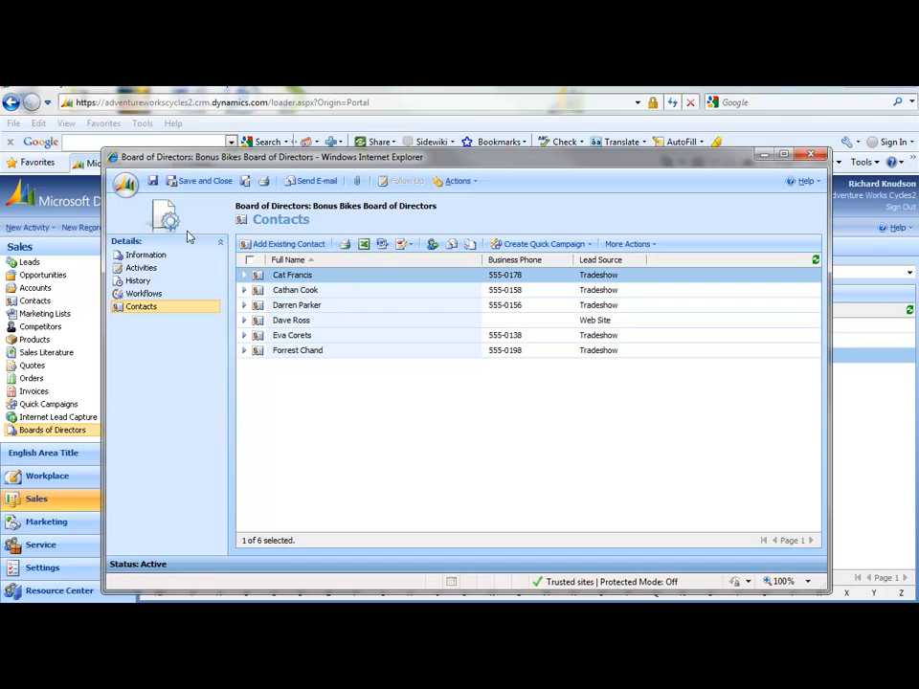
click(812, 153)
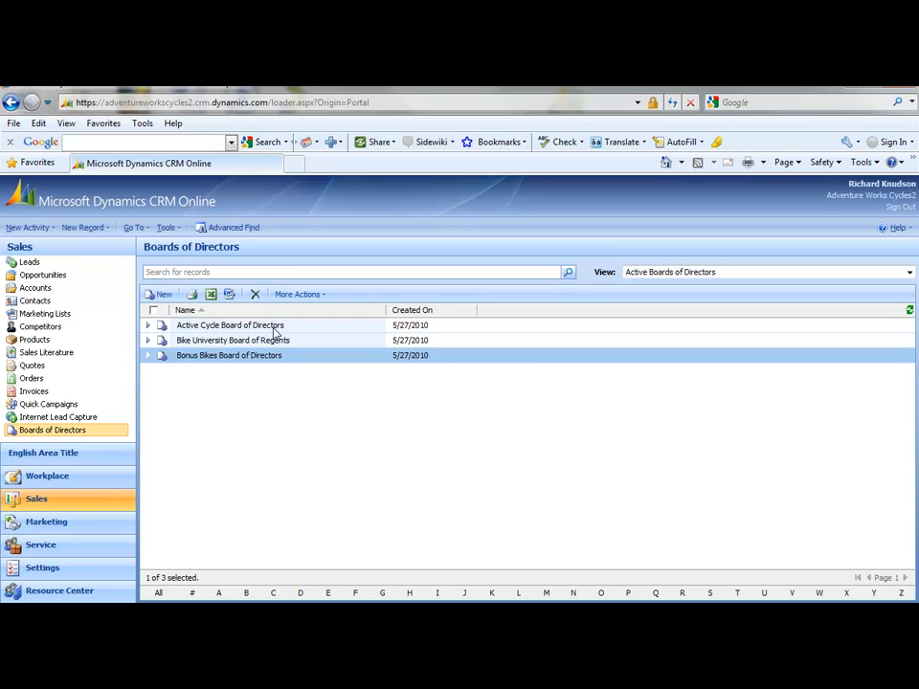
mouse_move(230, 325)
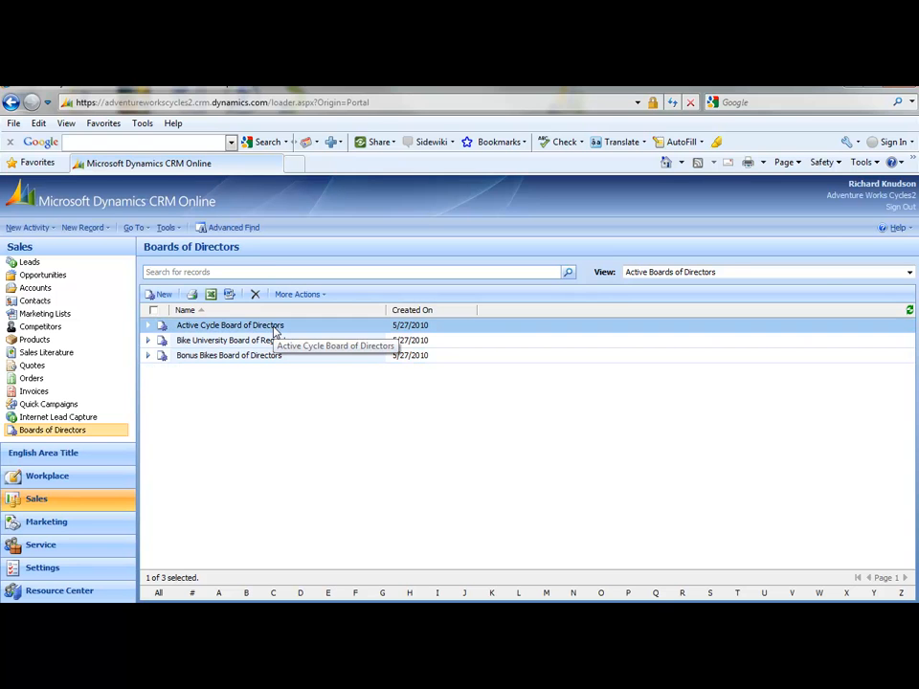
Add ten existing contacts to the Active Cycle Board of Directors and close the record.
double_click(230, 326)
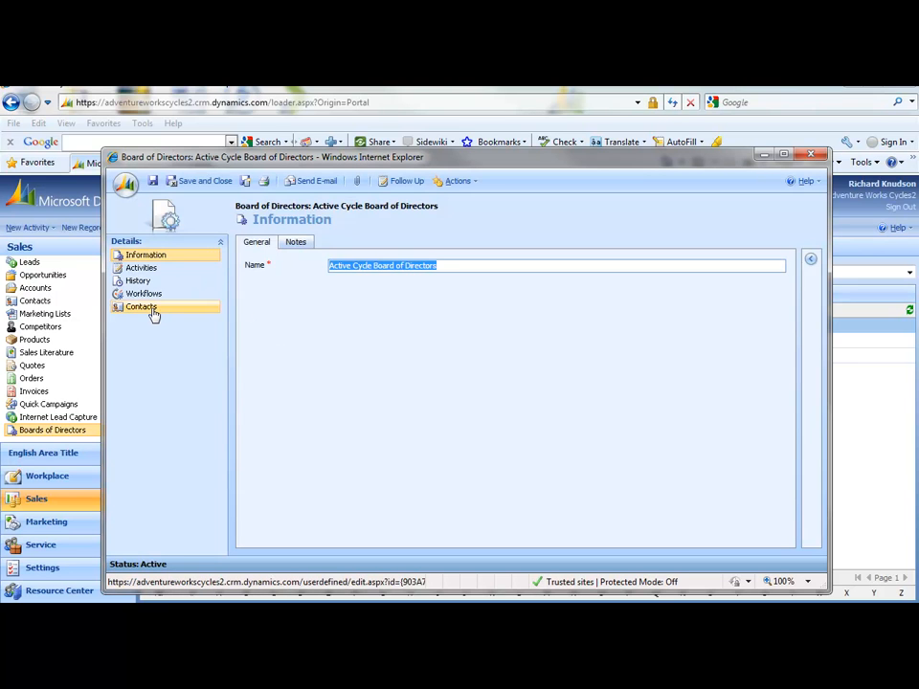
click(142, 306)
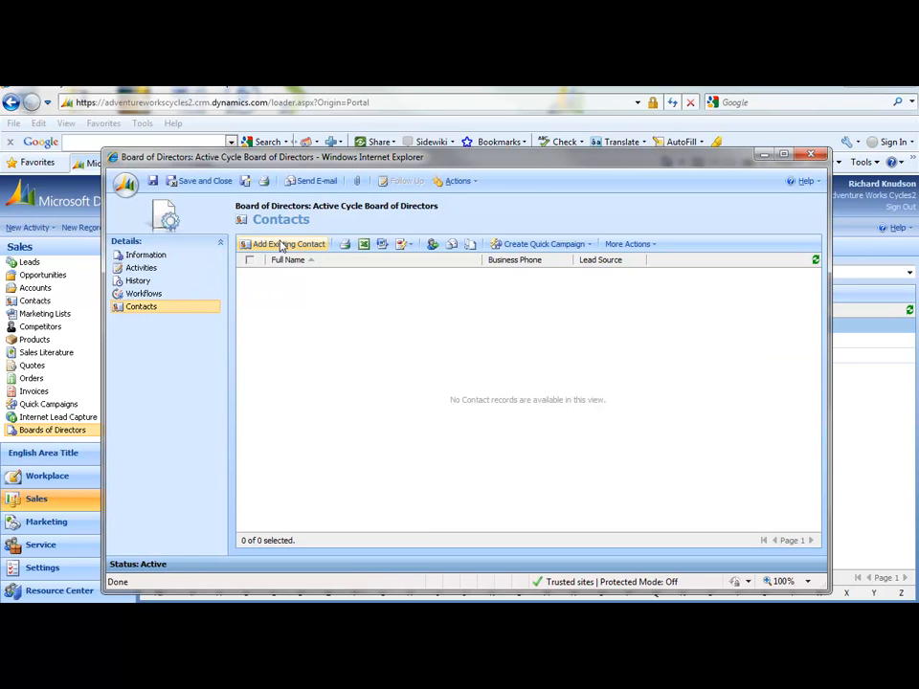
click(289, 243)
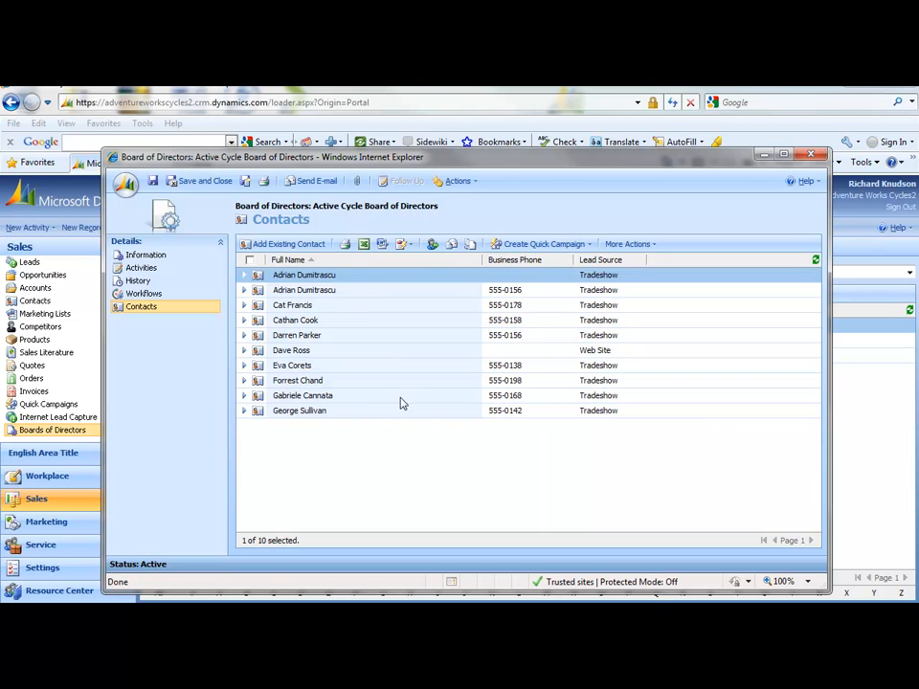
click(812, 153)
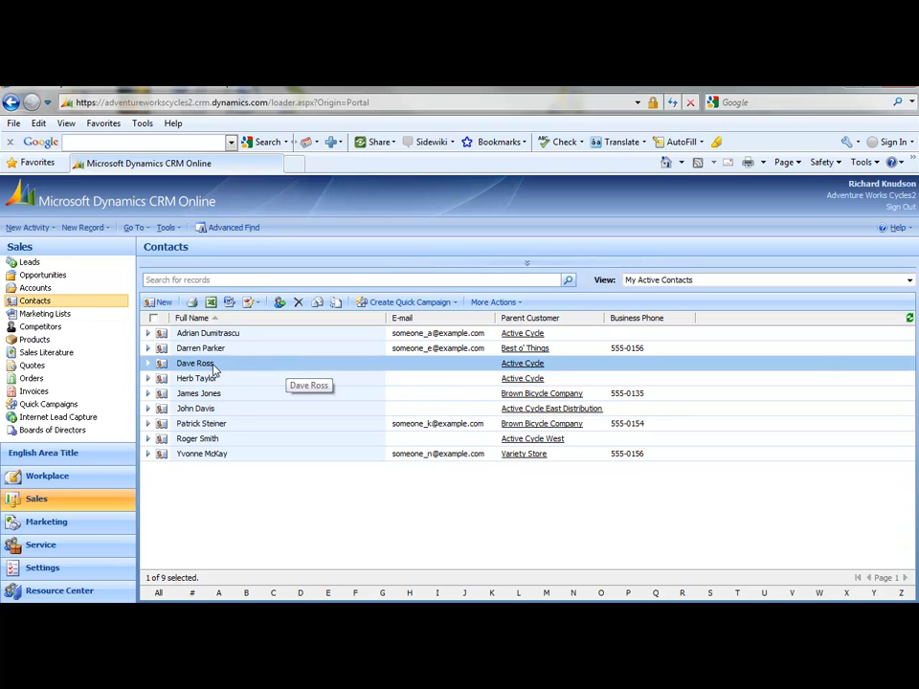
double_click(195, 364)
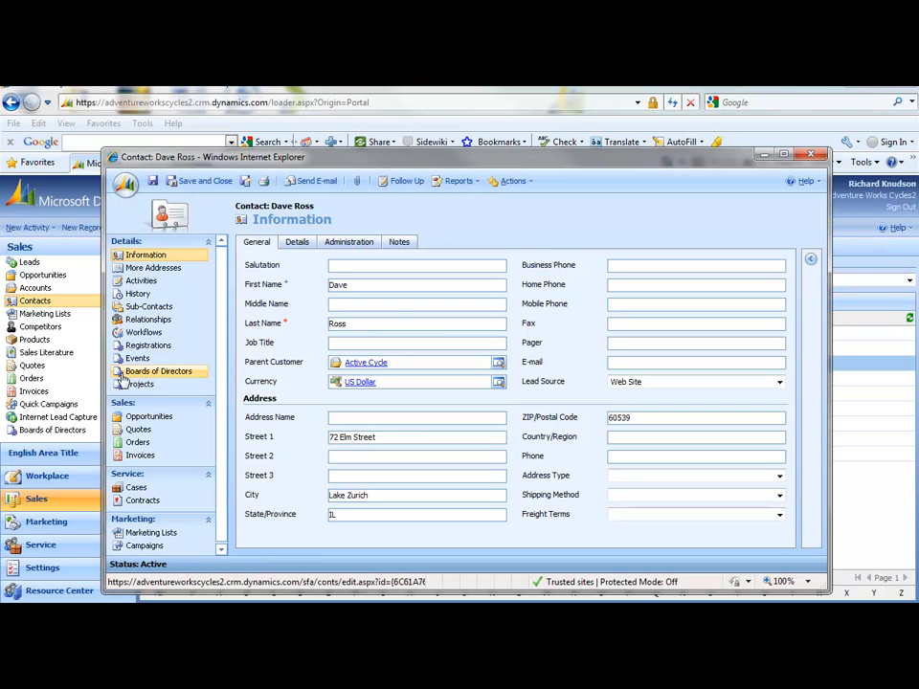
mouse_move(159, 371)
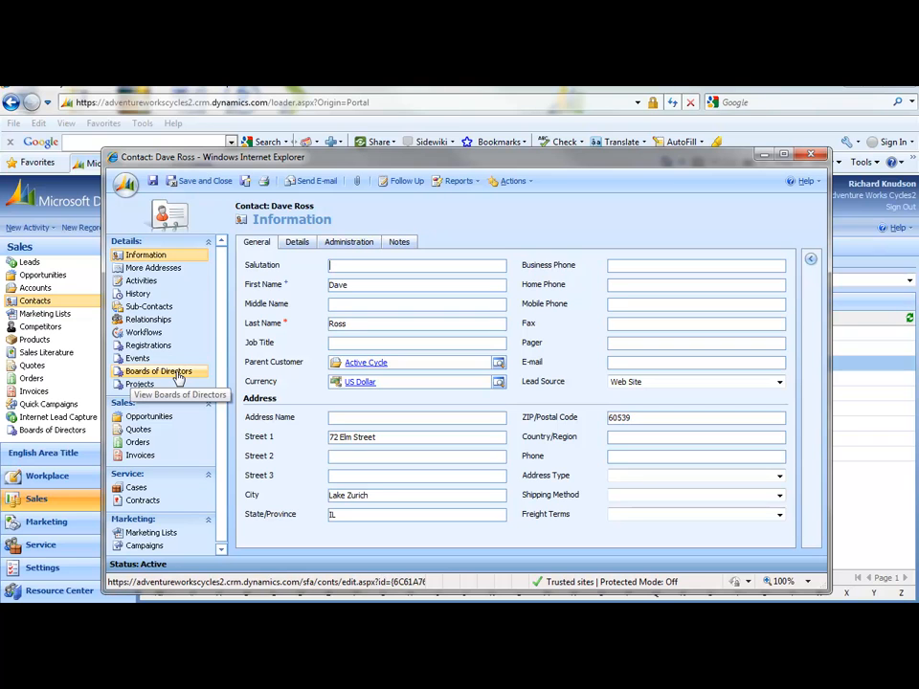
click(159, 371)
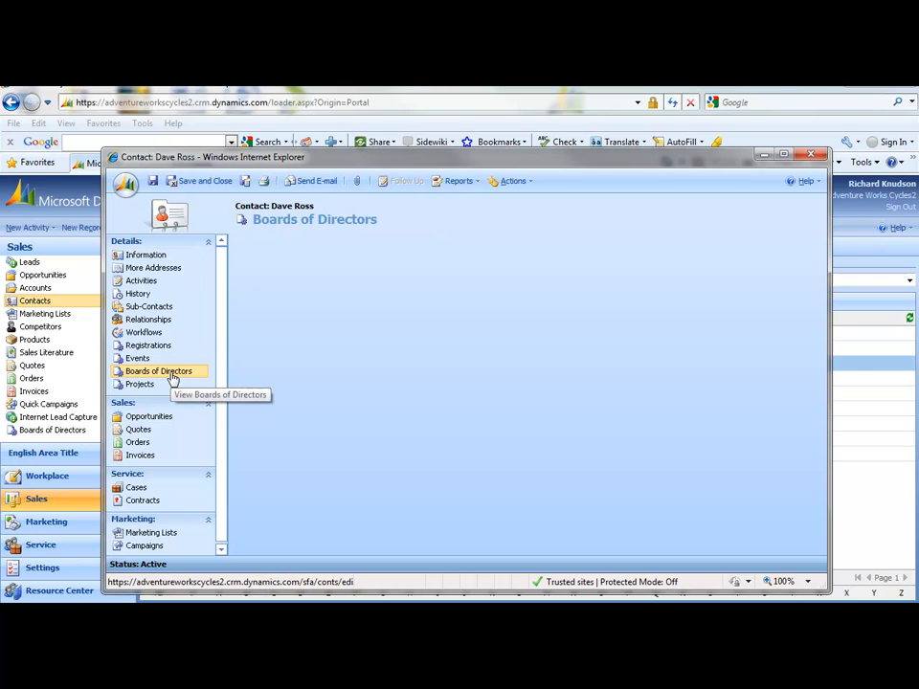
click(159, 371)
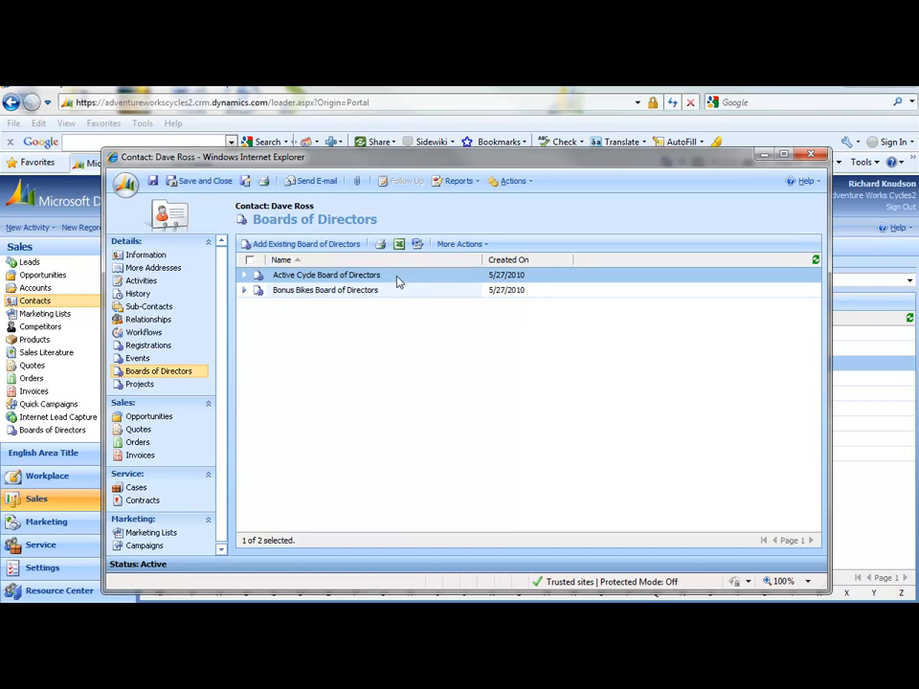
mouse_move(394, 280)
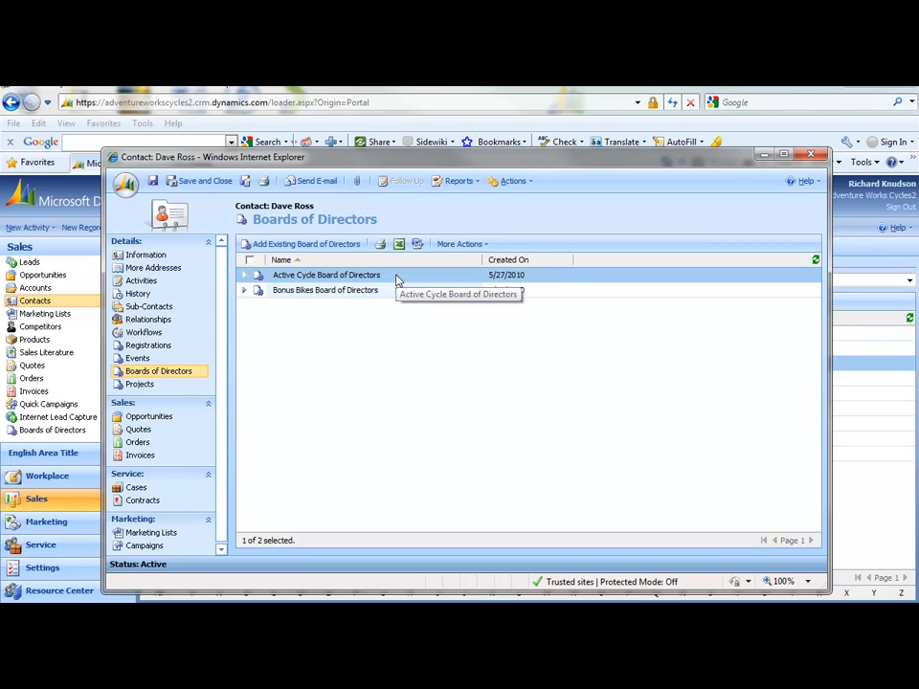
mouse_move(412, 291)
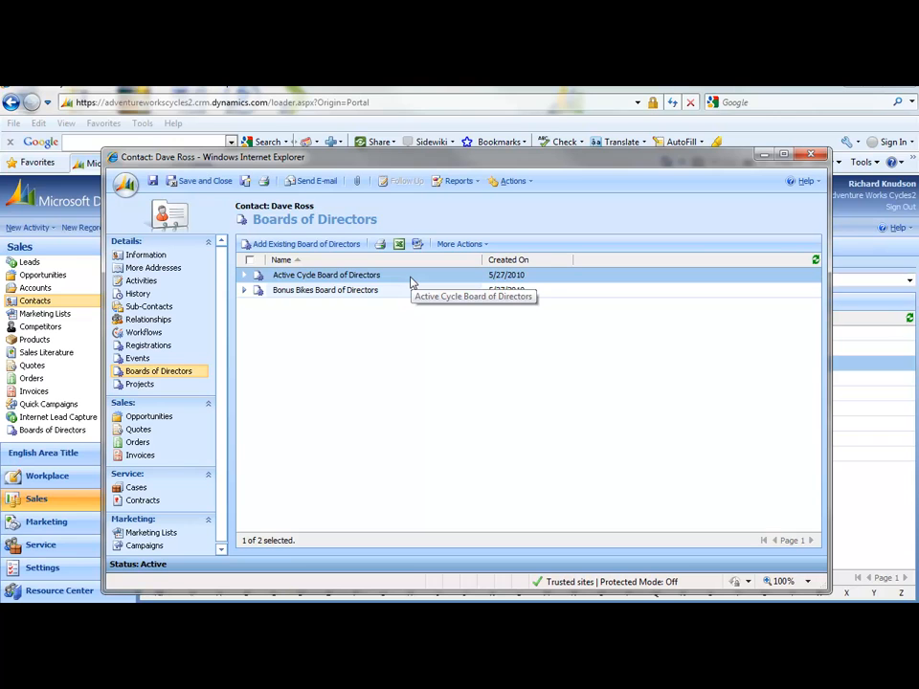
mouse_move(404, 283)
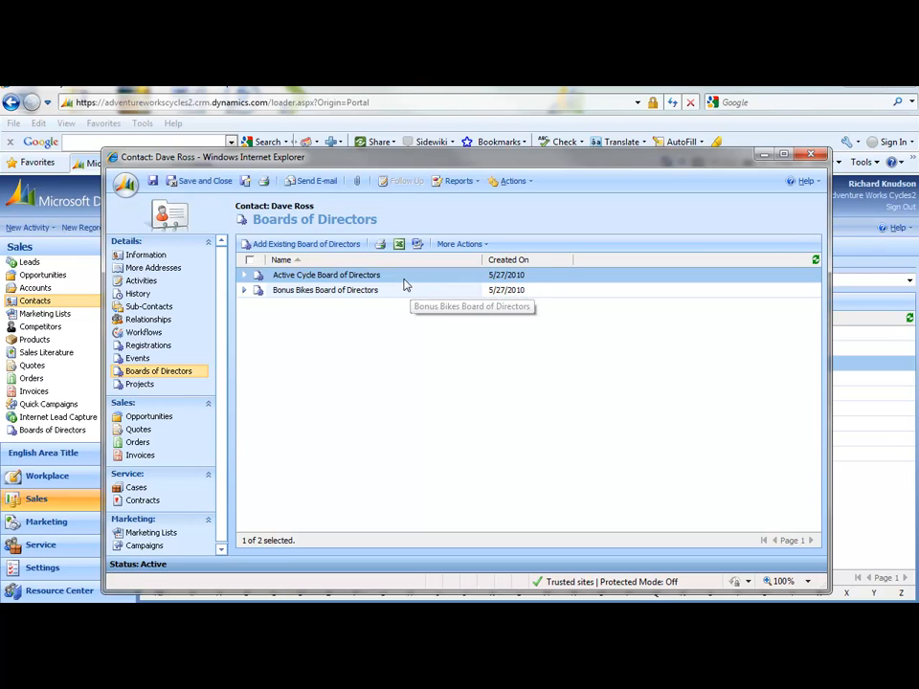
click(325, 291)
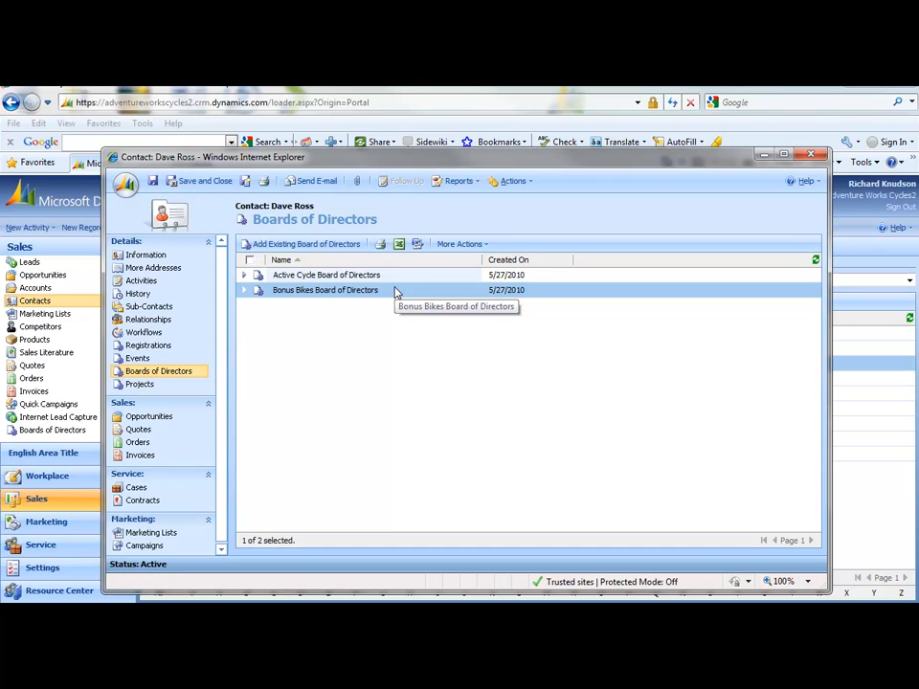
mouse_move(394, 291)
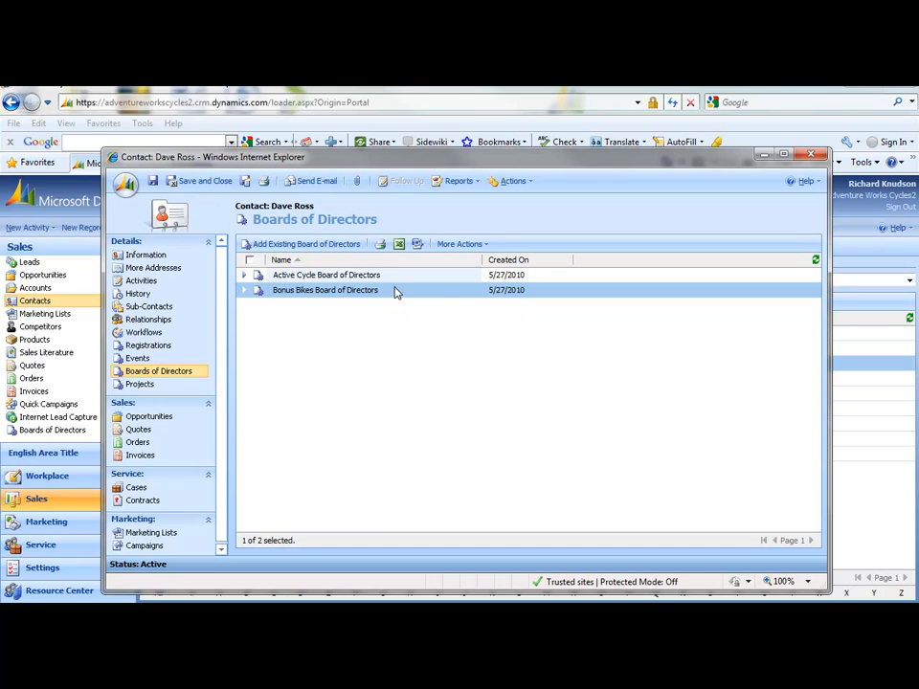